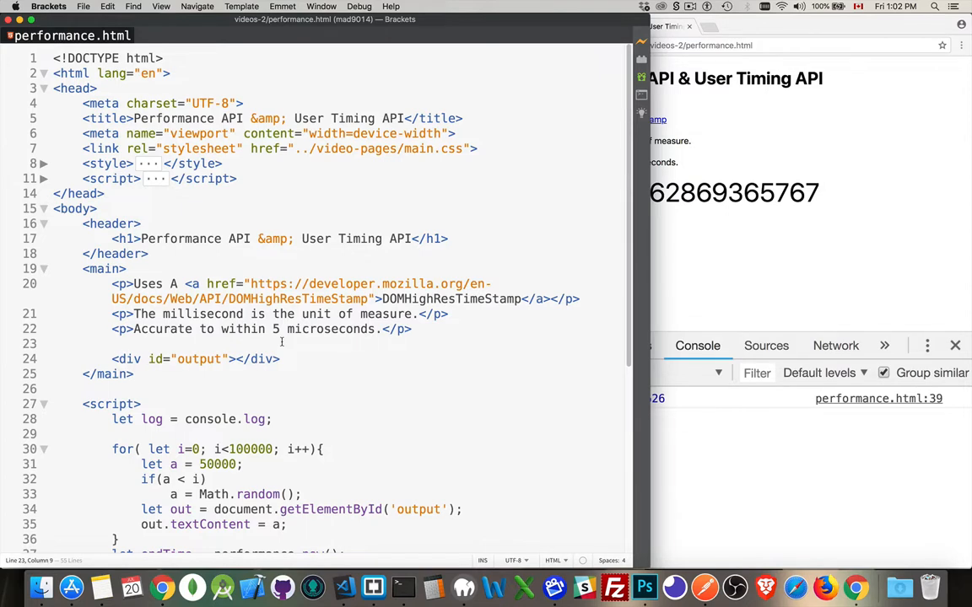
# - Expand the head script and add let startTime = performance.now(); highlighting 'performance'
pyautogui.click(112, 344)
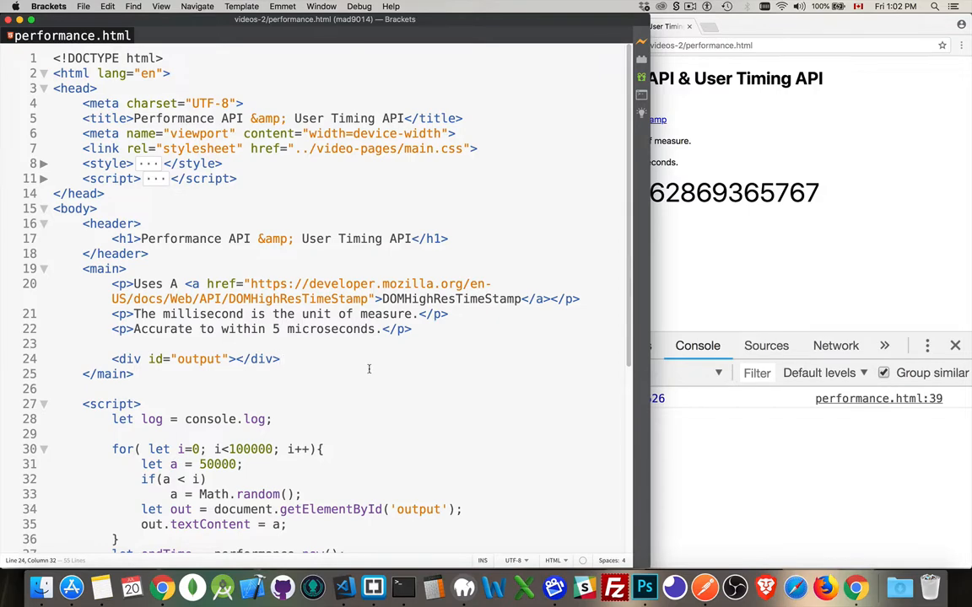
pyautogui.click(280, 358)
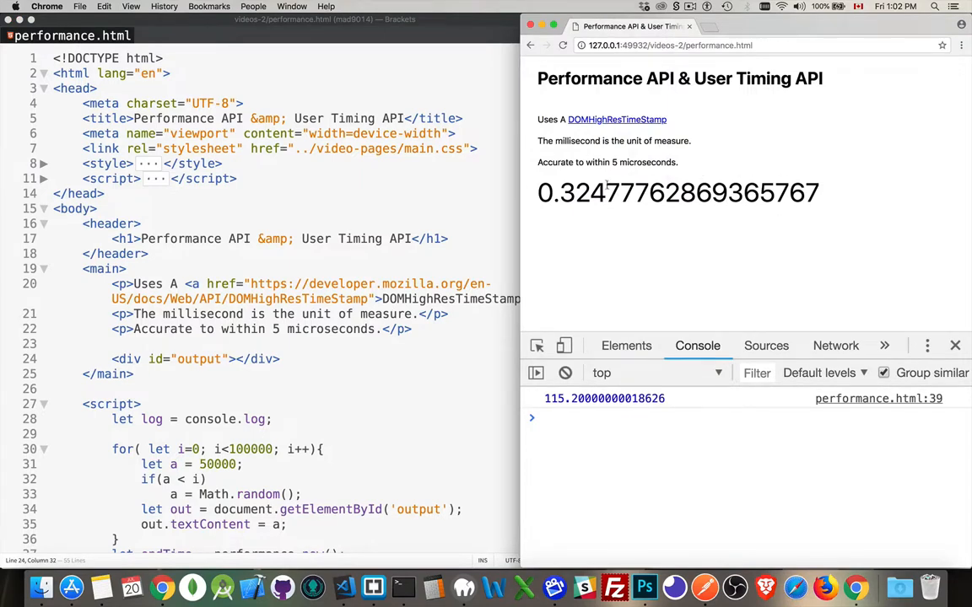
pyautogui.moveTo(747, 246)
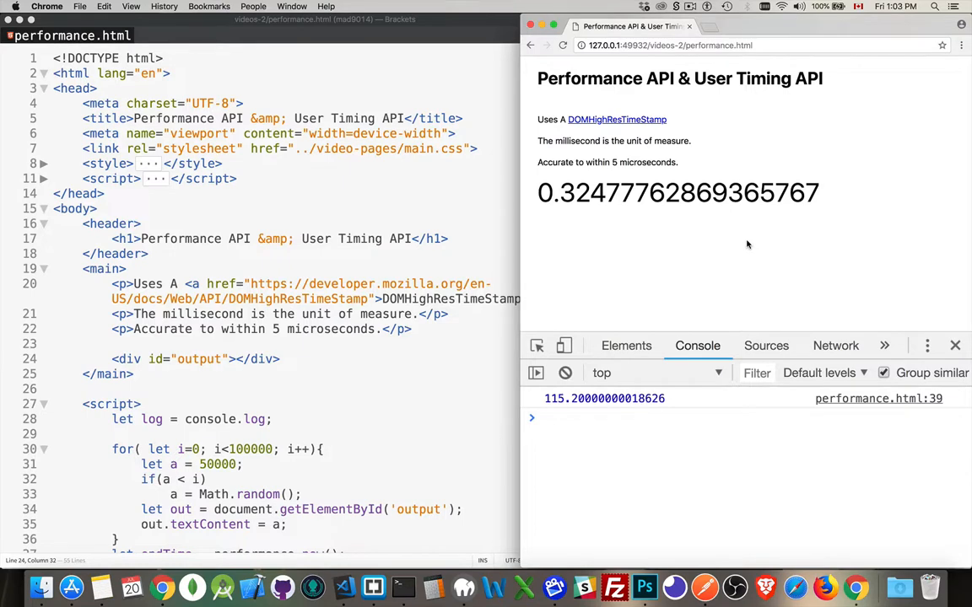
pyautogui.moveTo(236, 189)
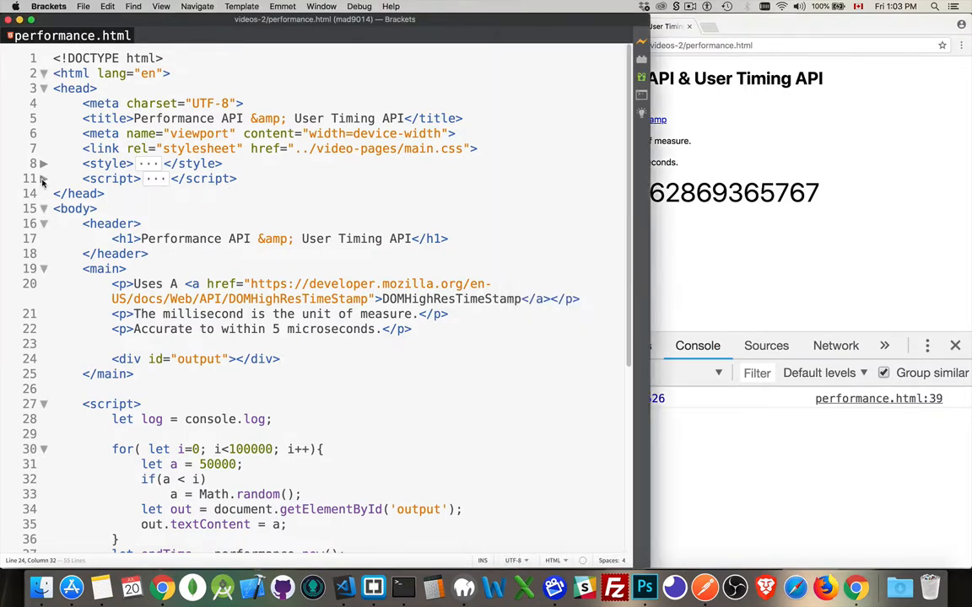
pyautogui.click(44, 179)
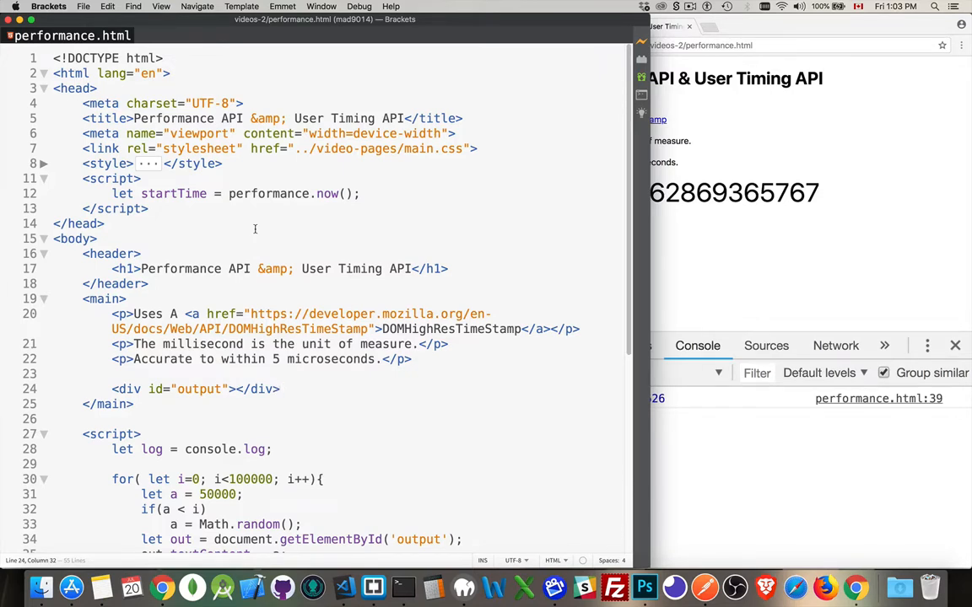
pyautogui.click(280, 388)
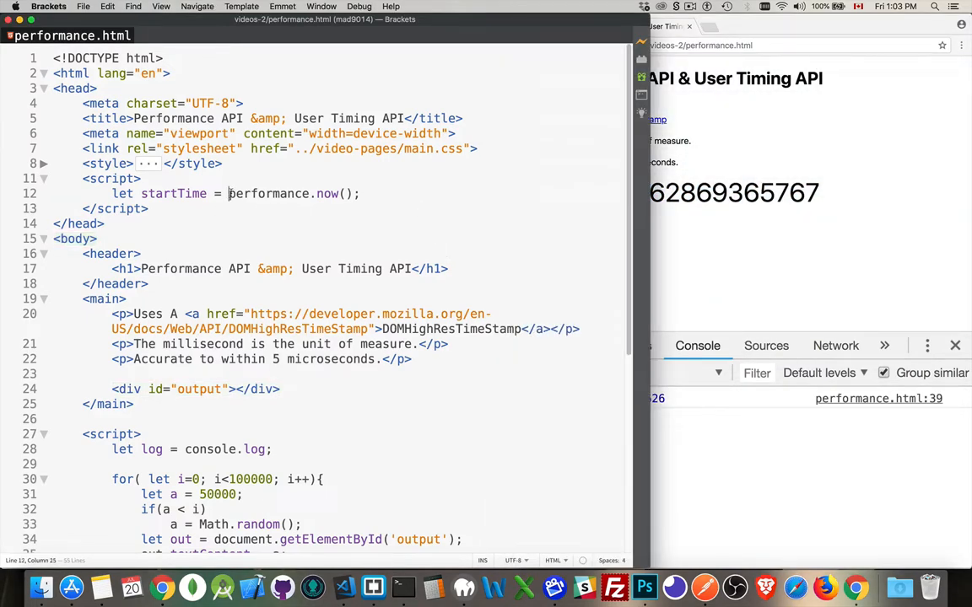
pyautogui.doubleClick(268, 192)
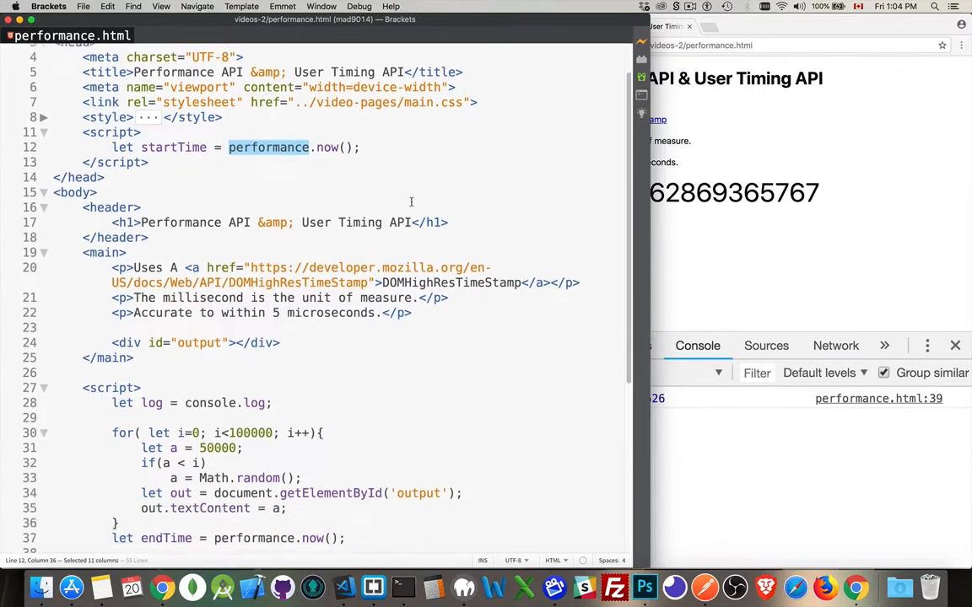
pyautogui.scroll(-3)
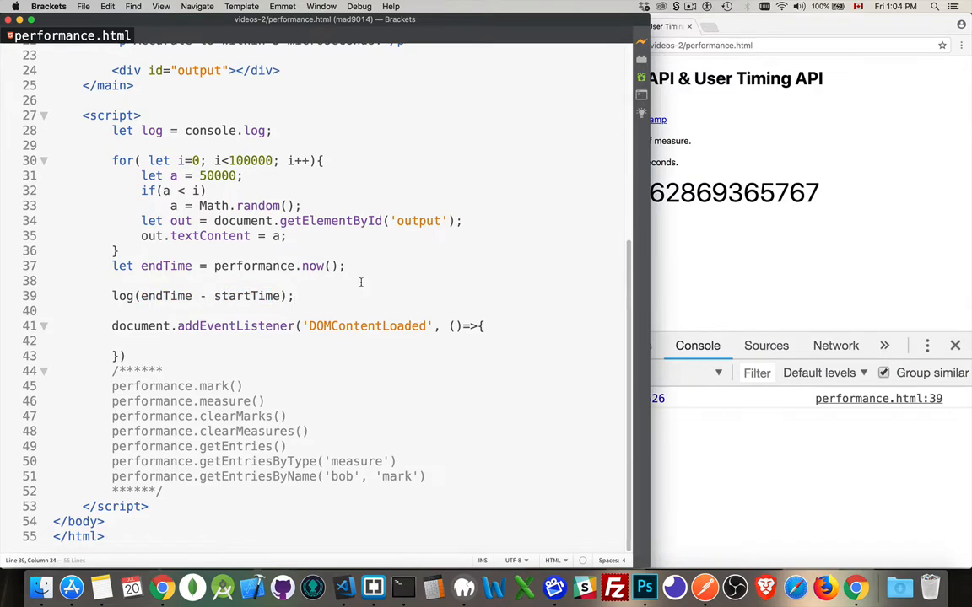
pyautogui.click(108, 160)
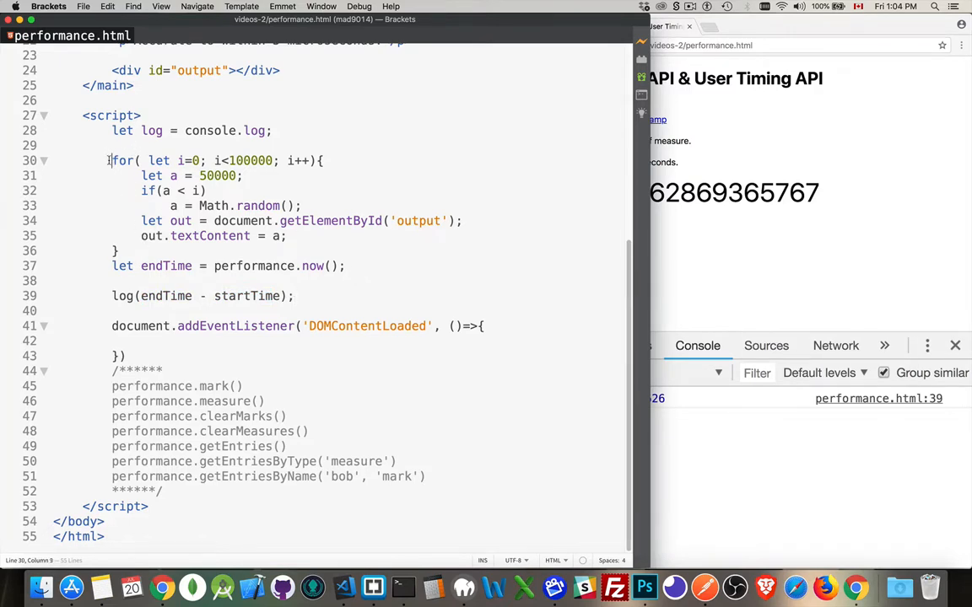
pyautogui.moveTo(111, 160); pyautogui.dragTo(117, 250)
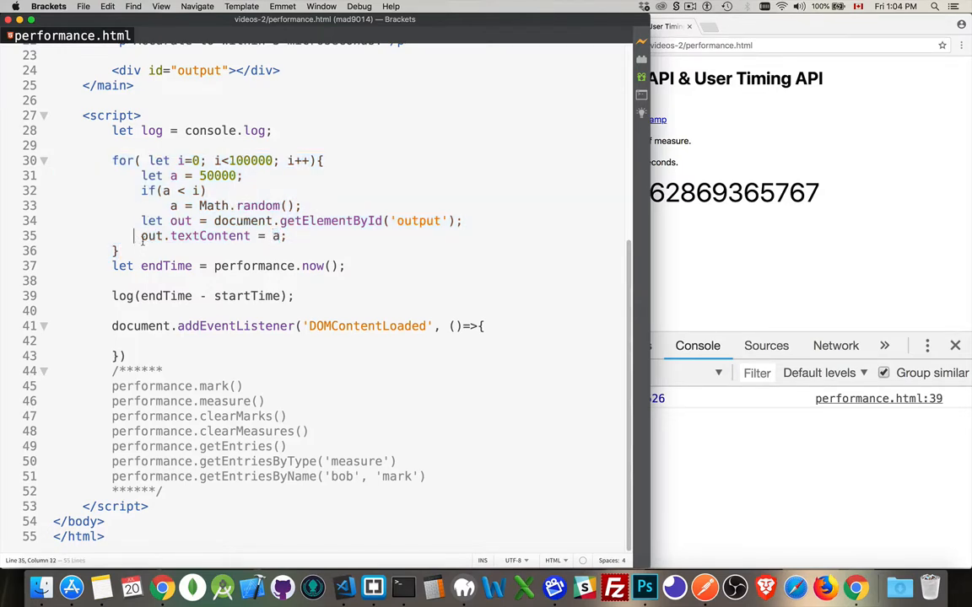
pyautogui.moveTo(141, 236); pyautogui.dragTo(287, 237)
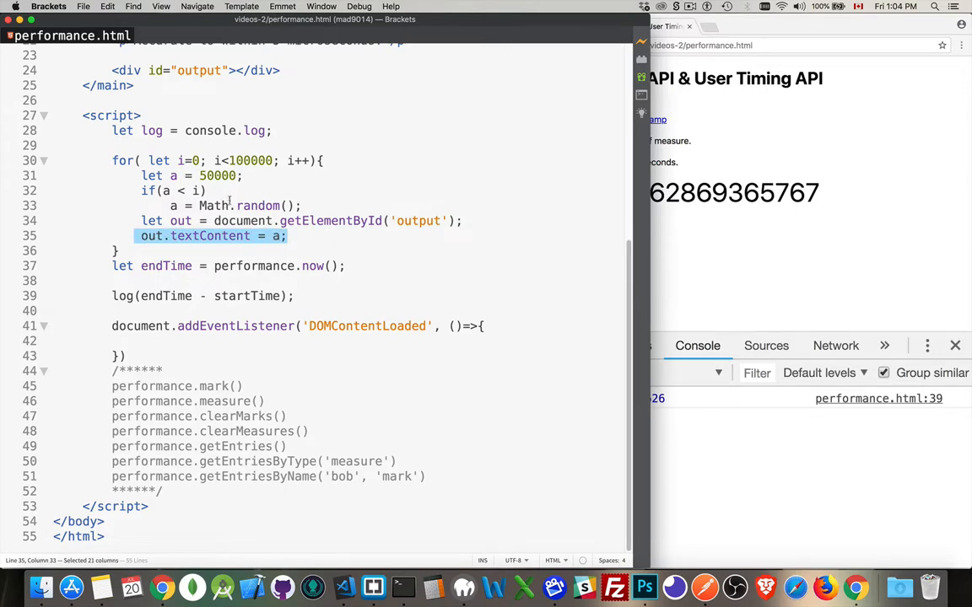
pyautogui.moveTo(398, 236)
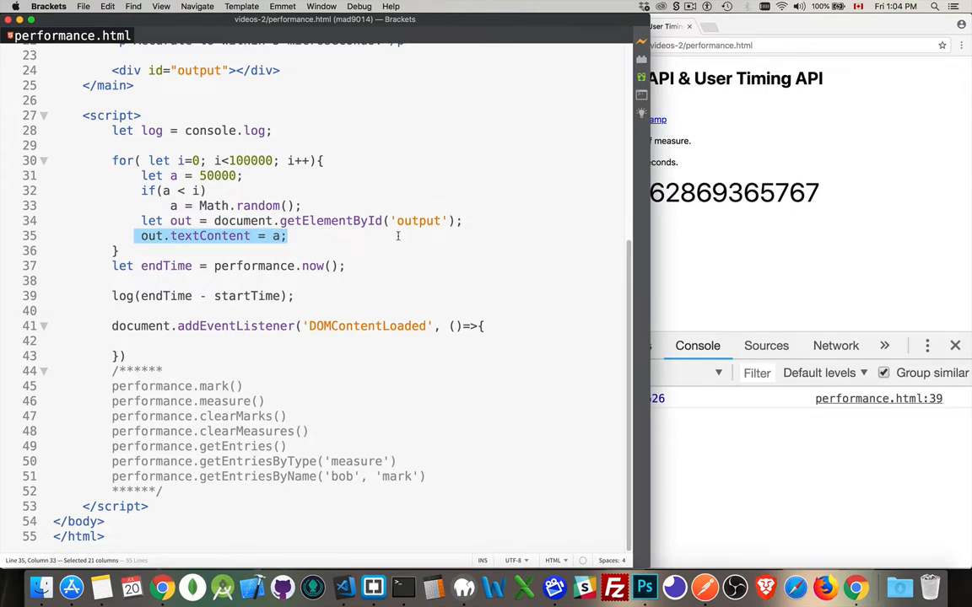
pyautogui.click(290, 236)
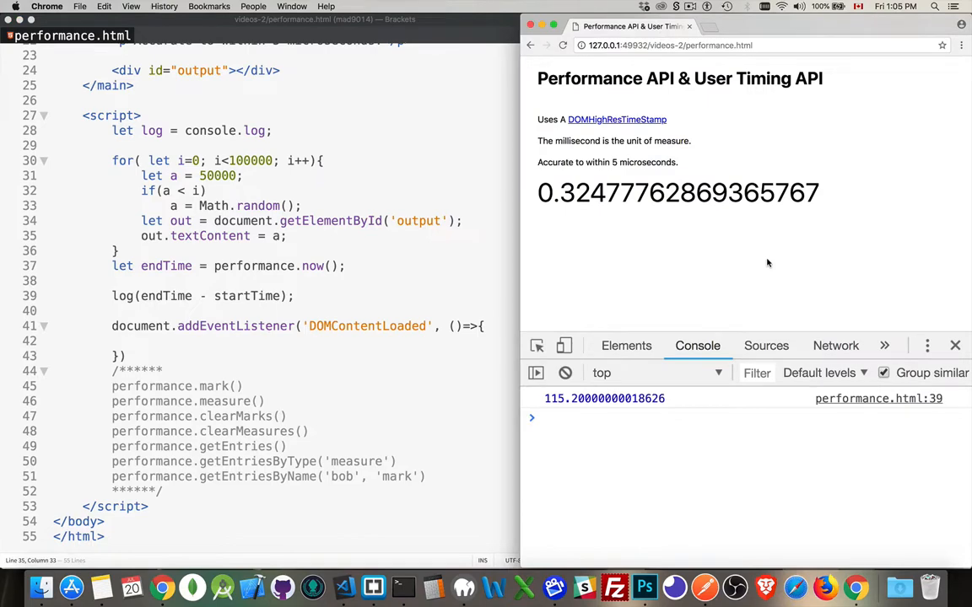
pyautogui.moveTo(665, 267)
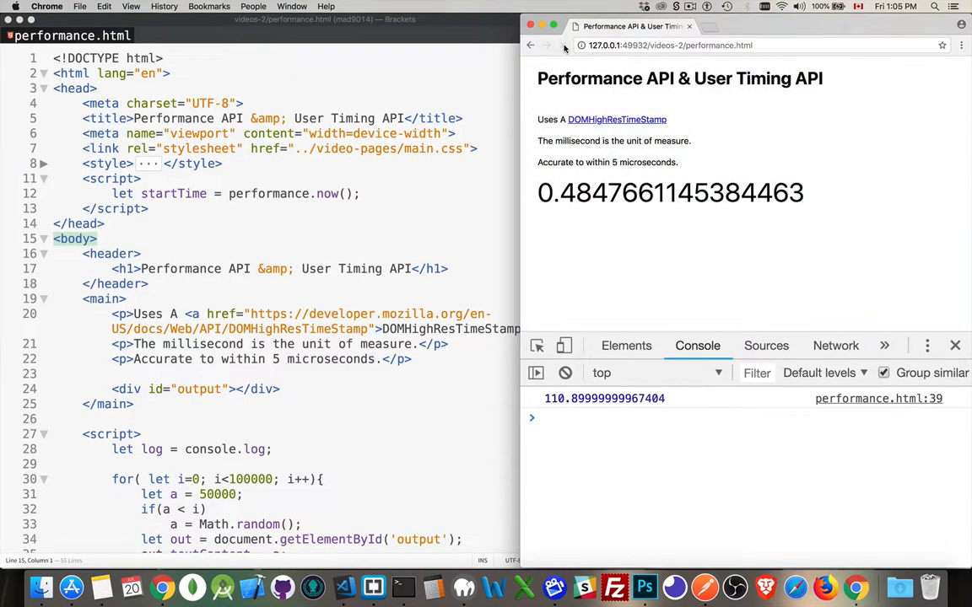
# - Reload the page for a new random number and ~118.9 ms duration, then review the startTime/endTime lines
pyautogui.click(564, 43)
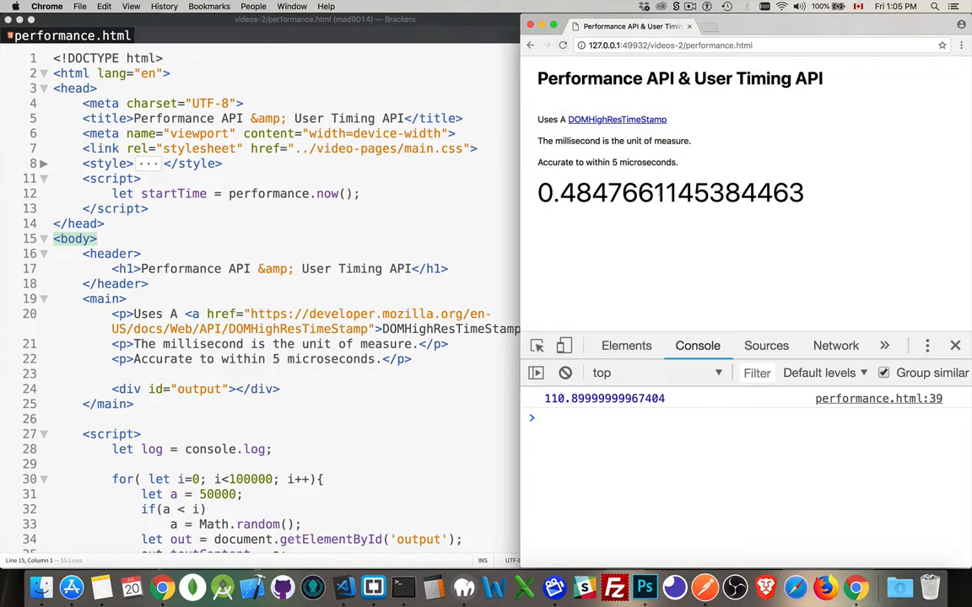
pyautogui.click(563, 43)
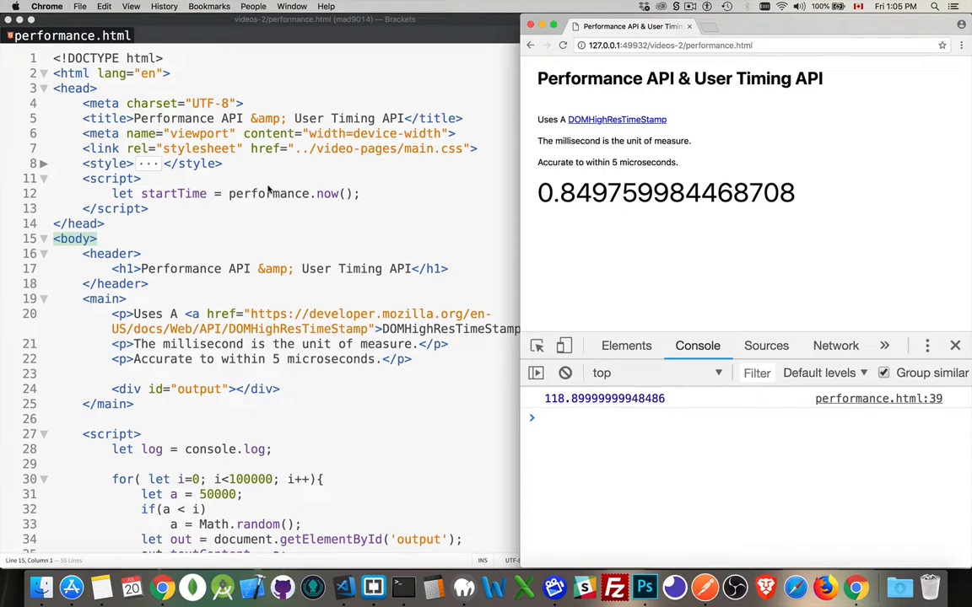
pyautogui.doubleClick(268, 192)
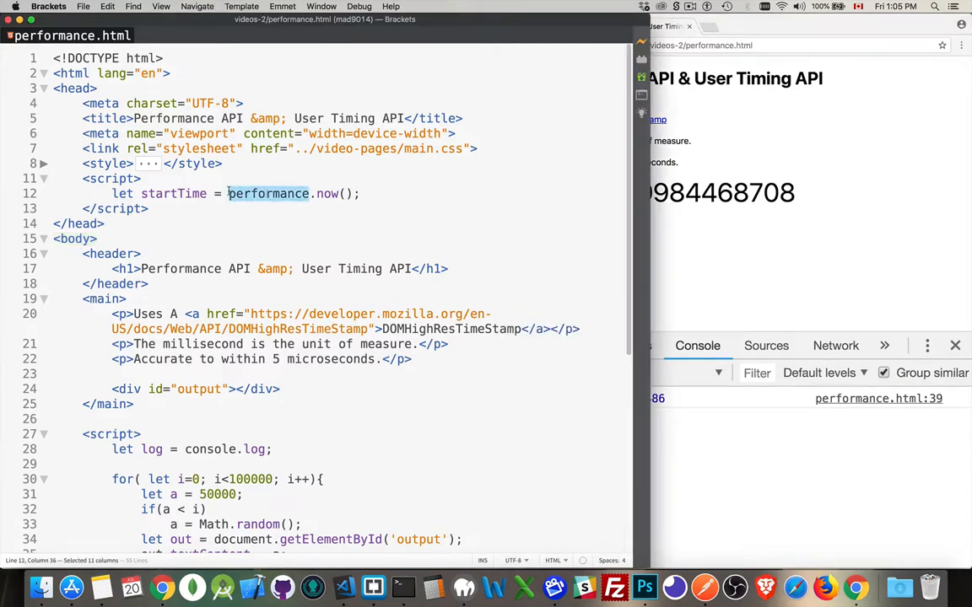
pyautogui.scroll(-3)
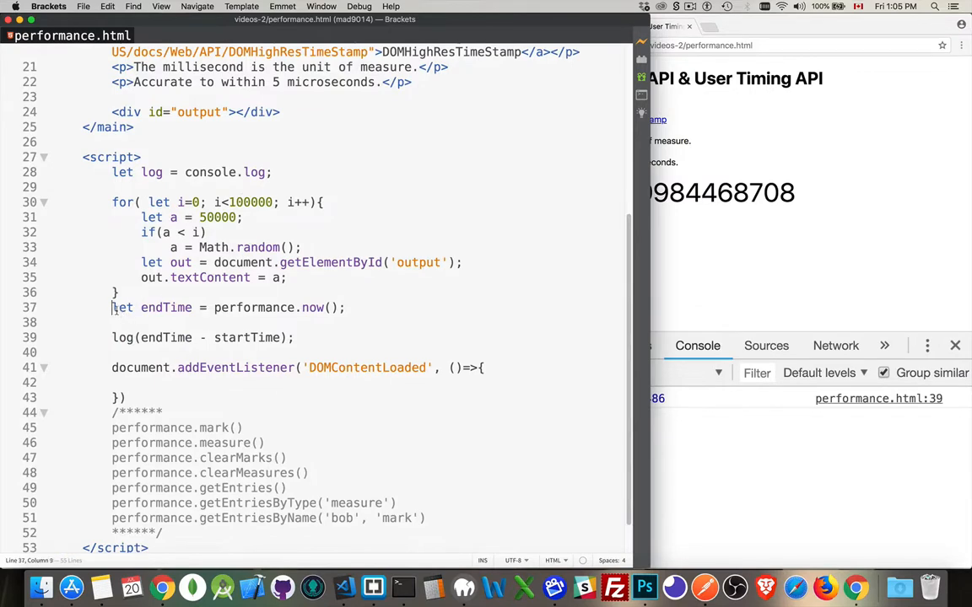
pyautogui.moveTo(112, 308); pyautogui.dragTo(344, 307)
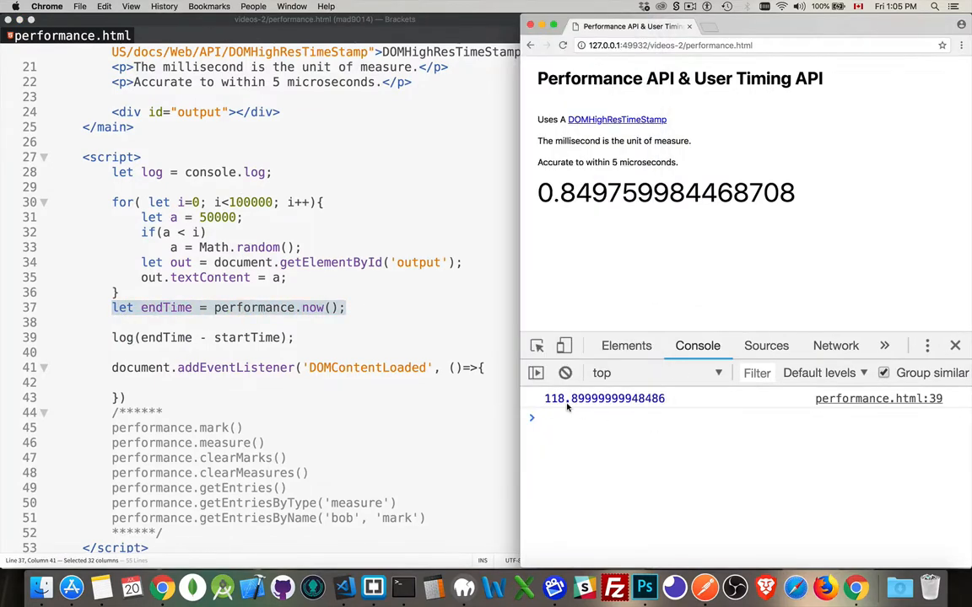
pyautogui.moveTo(596, 407)
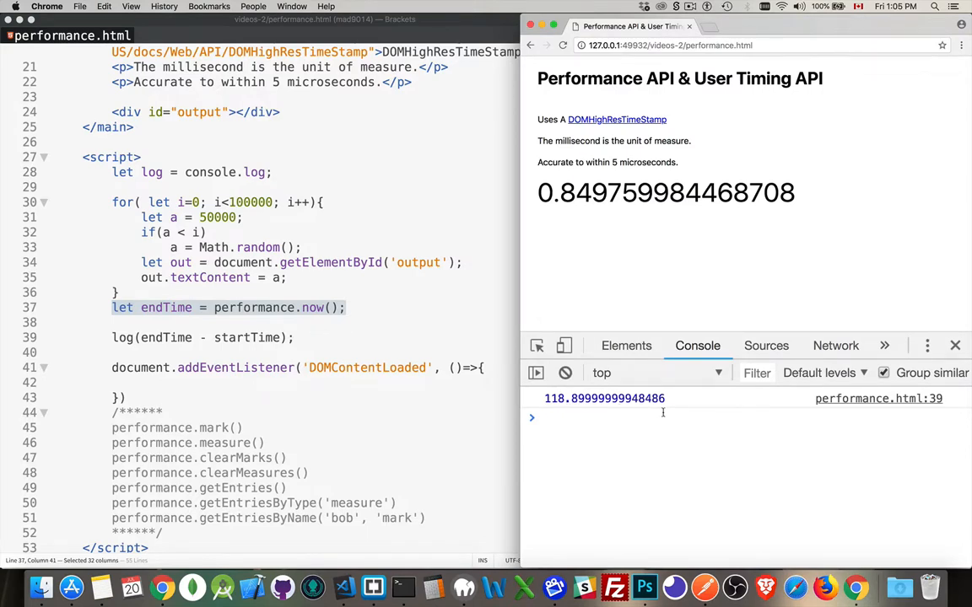
pyautogui.moveTo(682, 407)
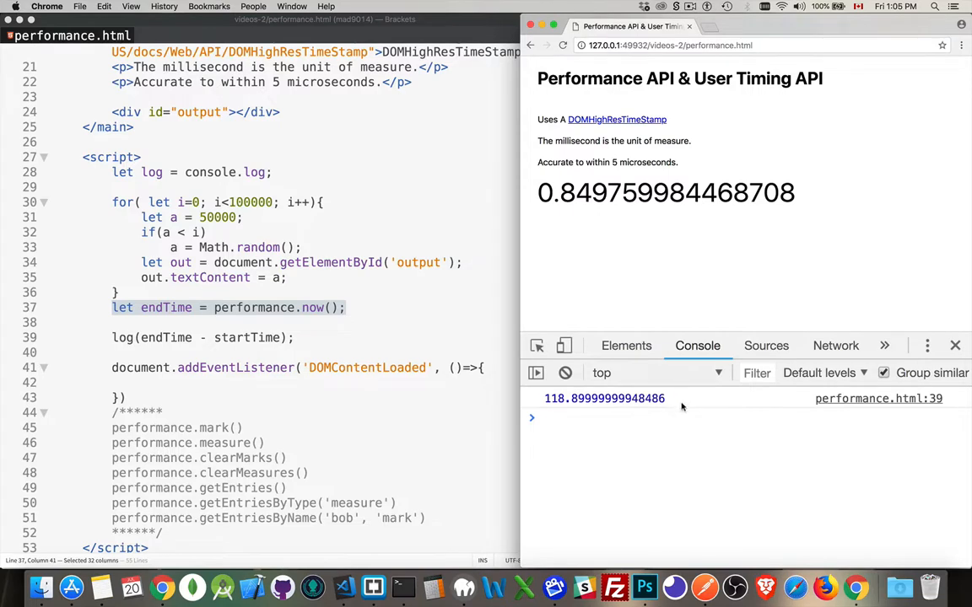
pyautogui.moveTo(554, 407)
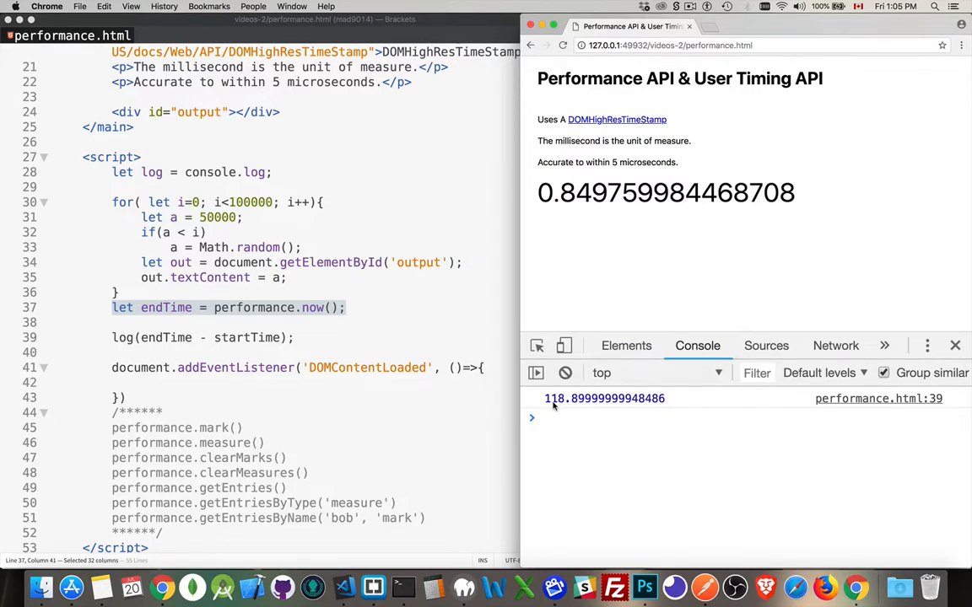
pyautogui.moveTo(607, 442)
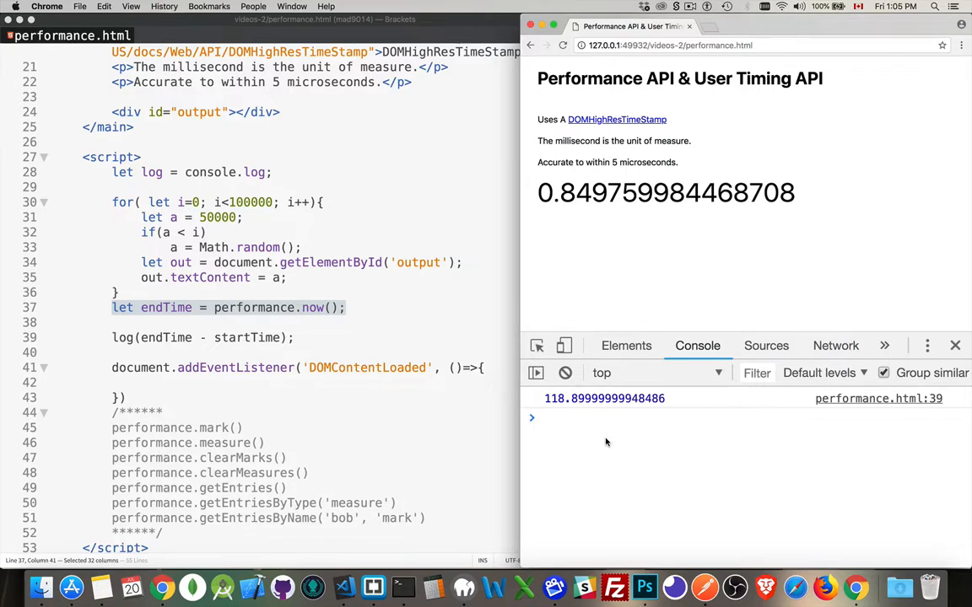
pyautogui.moveTo(358, 309)
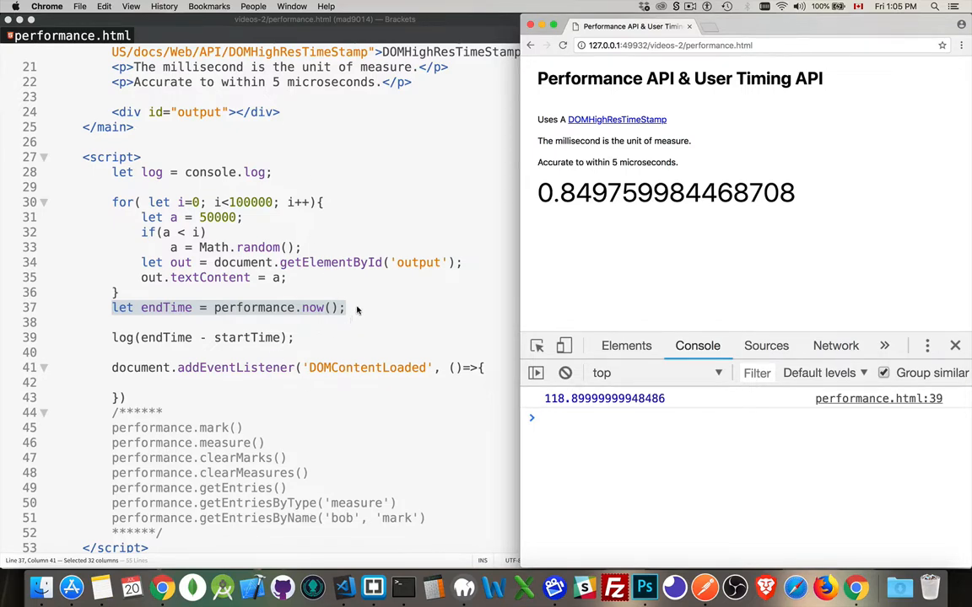
pyautogui.moveTo(354, 311)
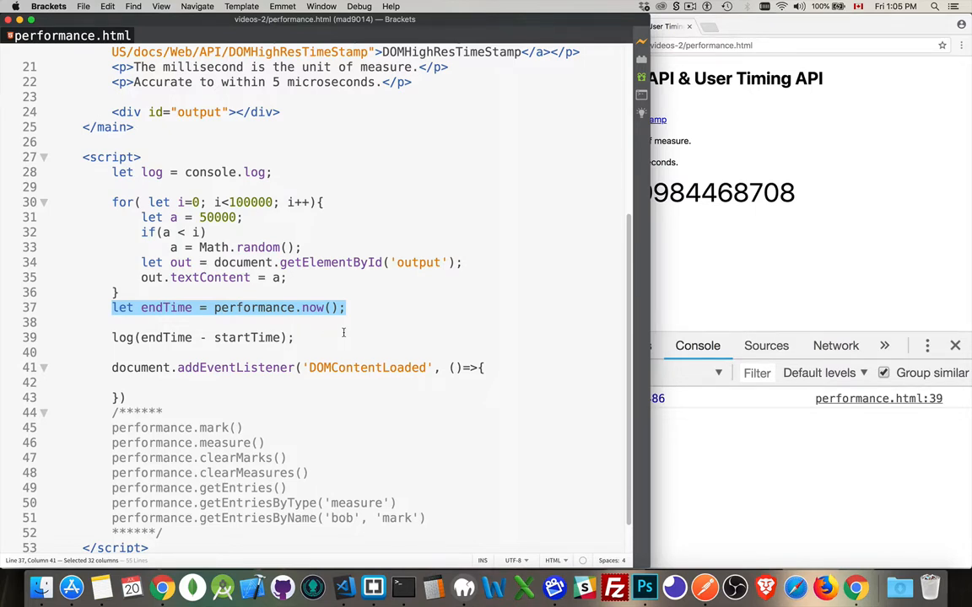
# - Move down to the commented User Timing method notes in the script
pyautogui.click(296, 337)
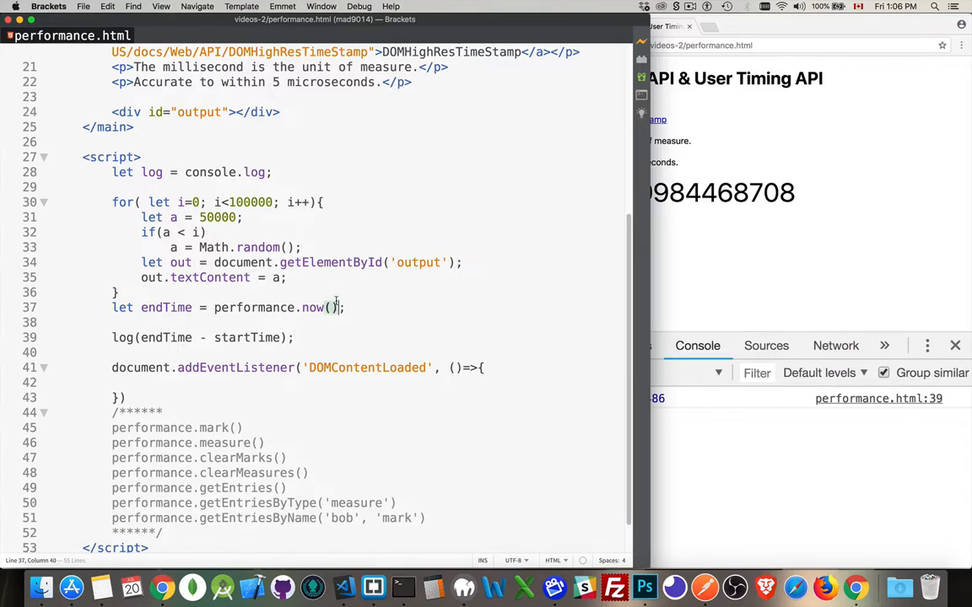
pyautogui.scroll(-3)
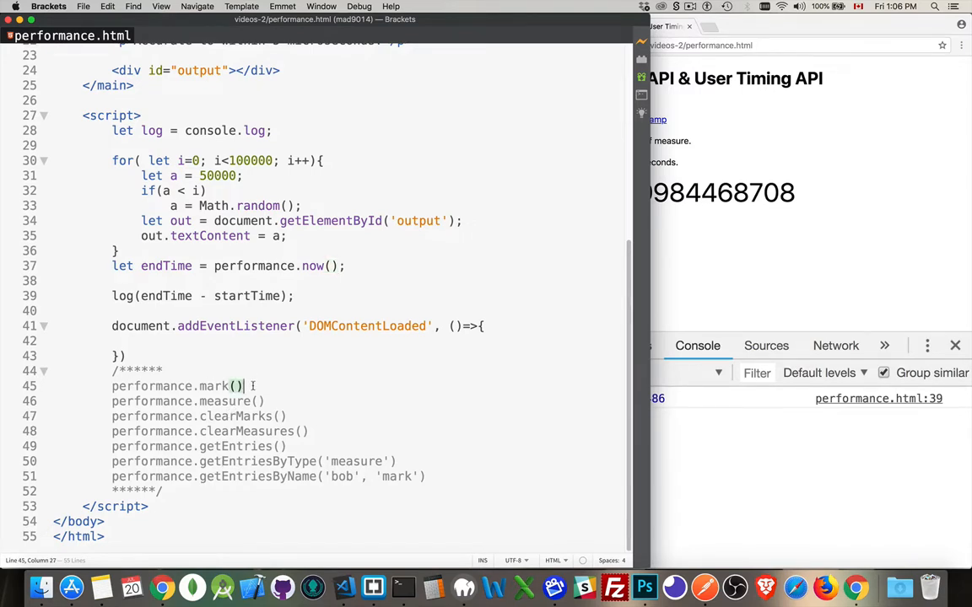
pyautogui.moveTo(369, 277)
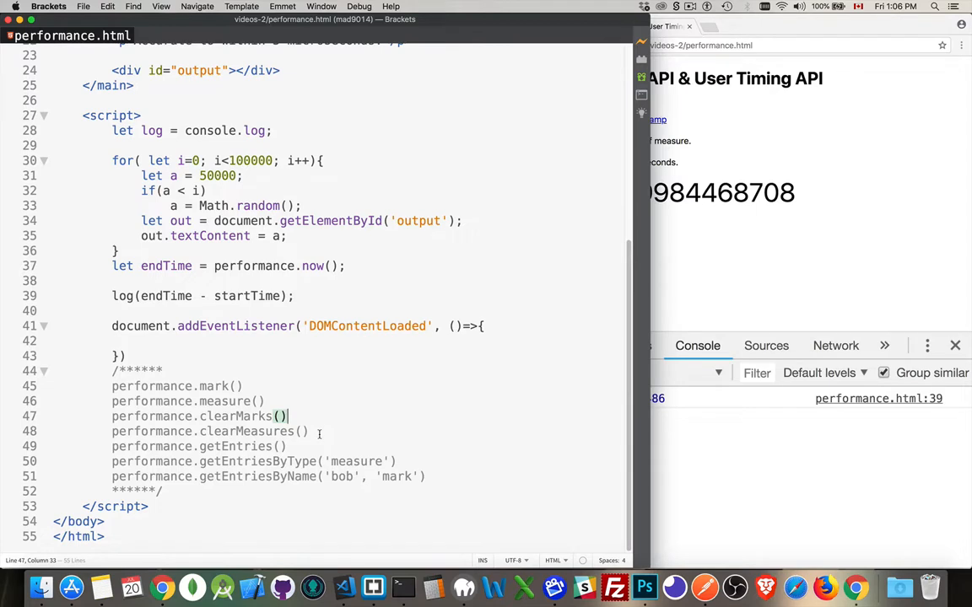
pyautogui.click(287, 446)
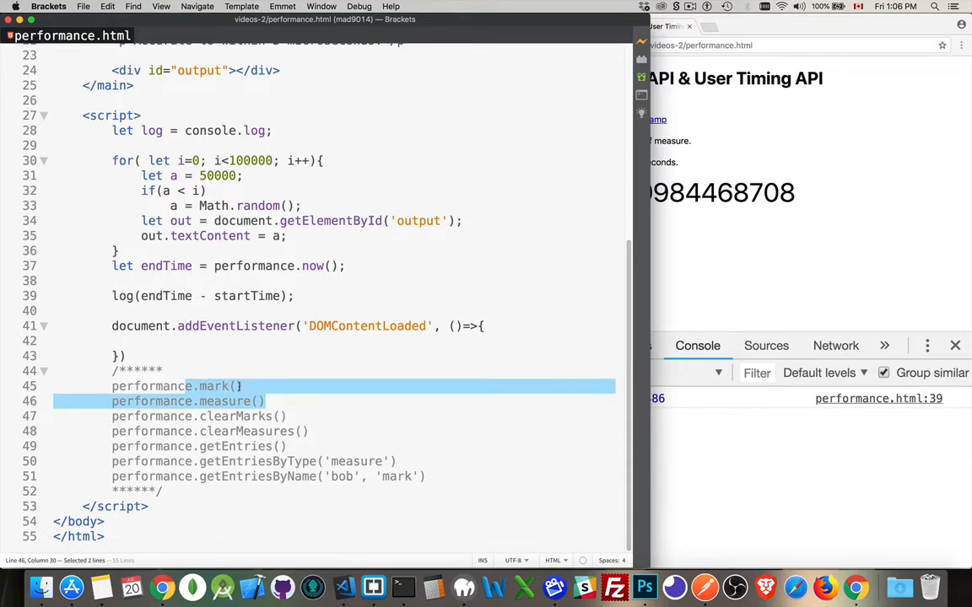
pyautogui.moveTo(261, 381)
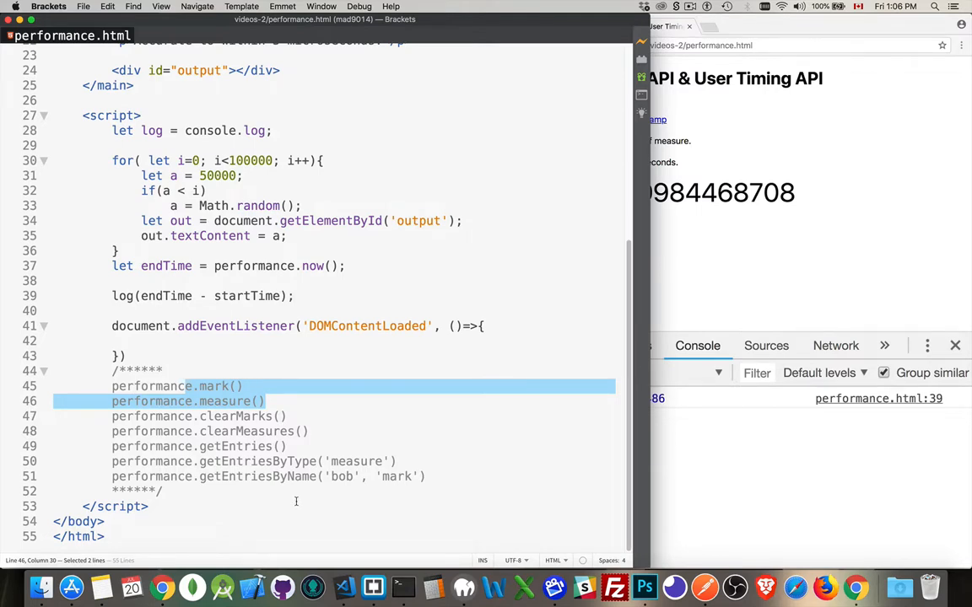
pyautogui.click(290, 446)
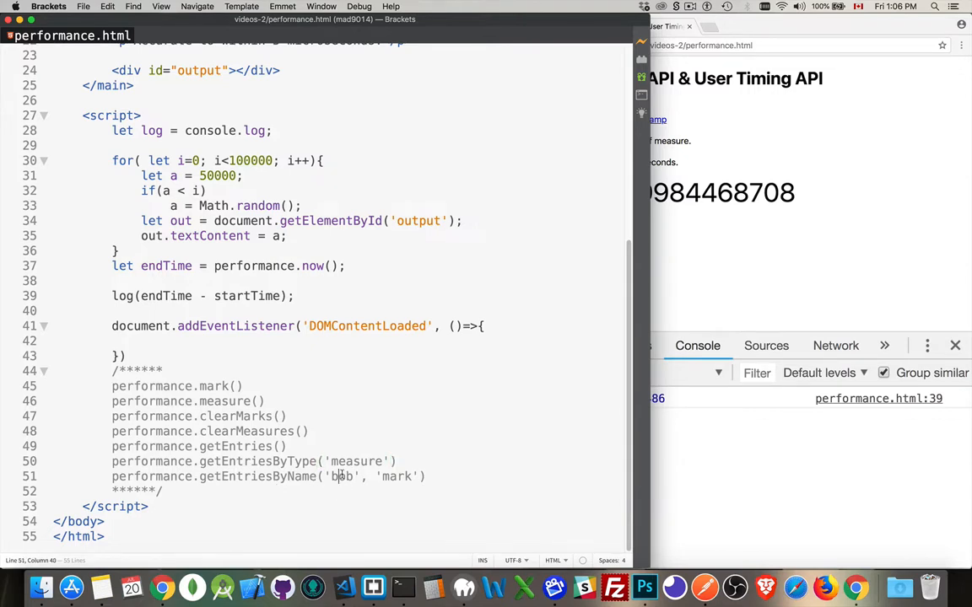
# - Retype the note arguments as getEntriesByType('mark') and getEntriesByName('timmy', 'measure')
pyautogui.doubleClick(341, 476)
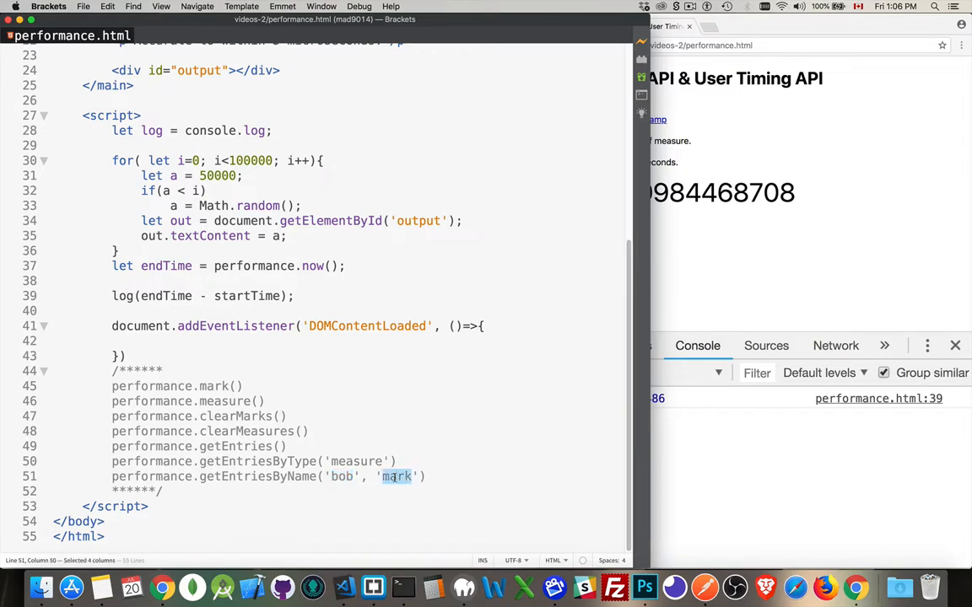
pyautogui.write('measure')
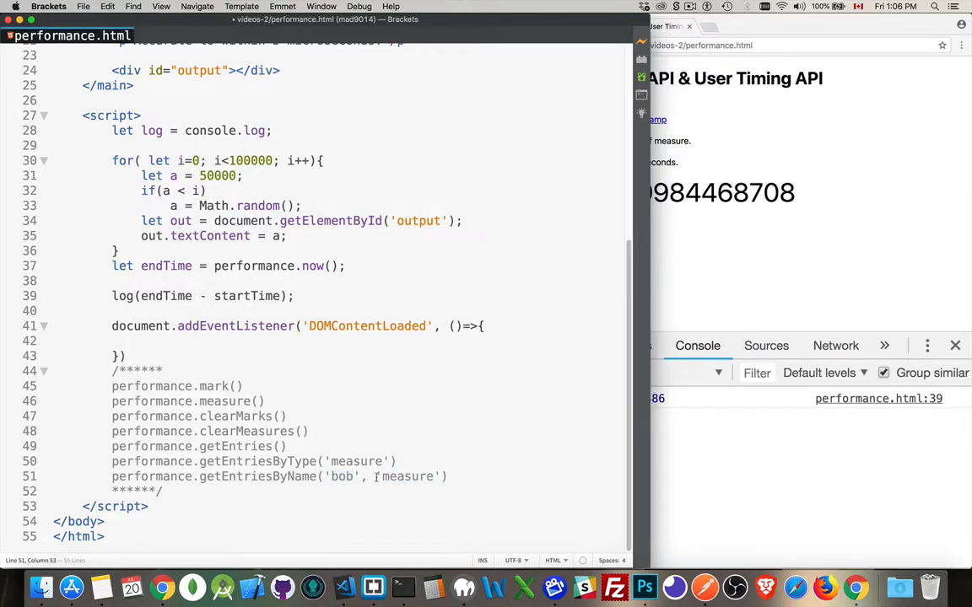
pyautogui.write('timmy')
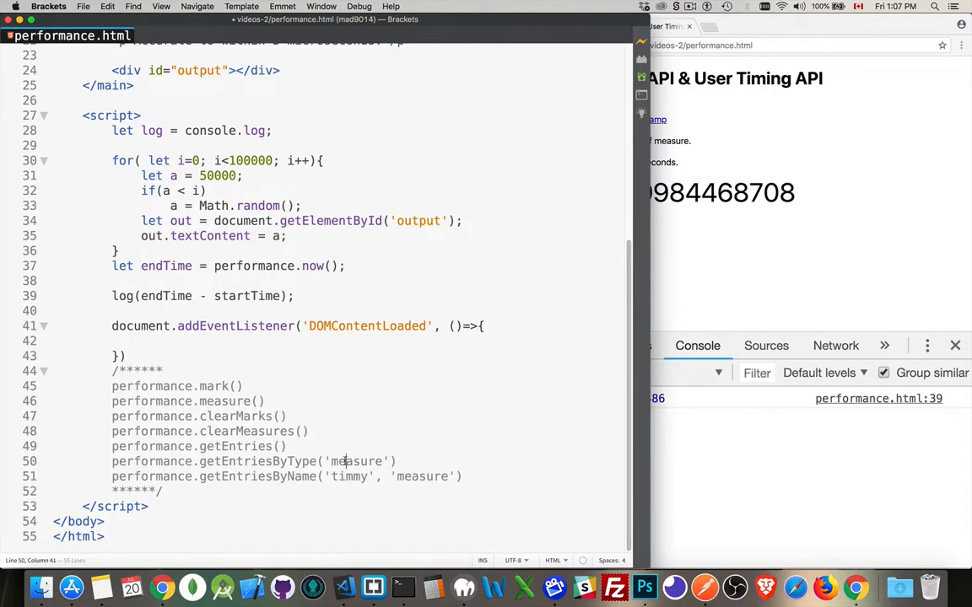
pyautogui.write('mark')
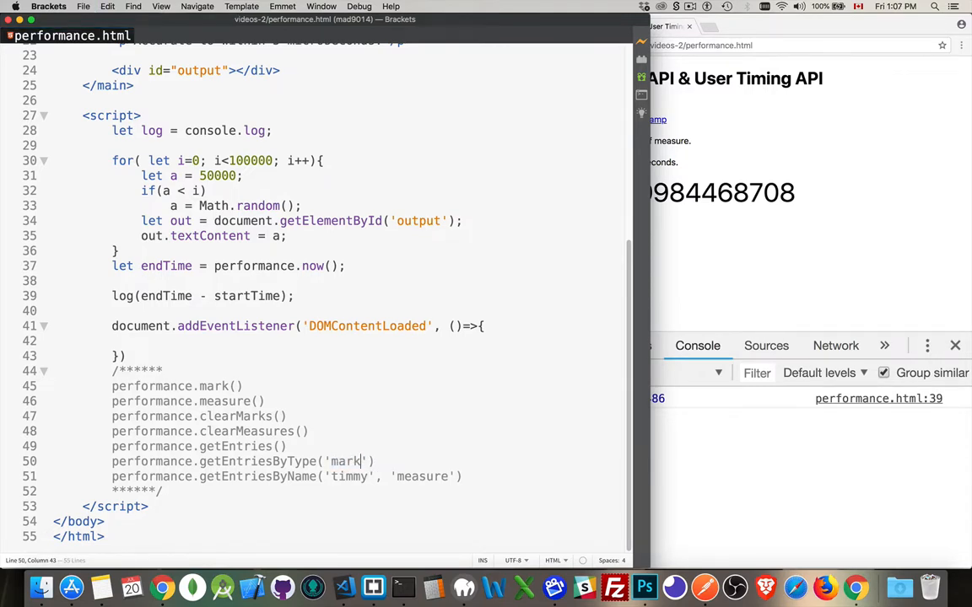
pyautogui.doubleClick(347, 475)
pyautogui.write('let')
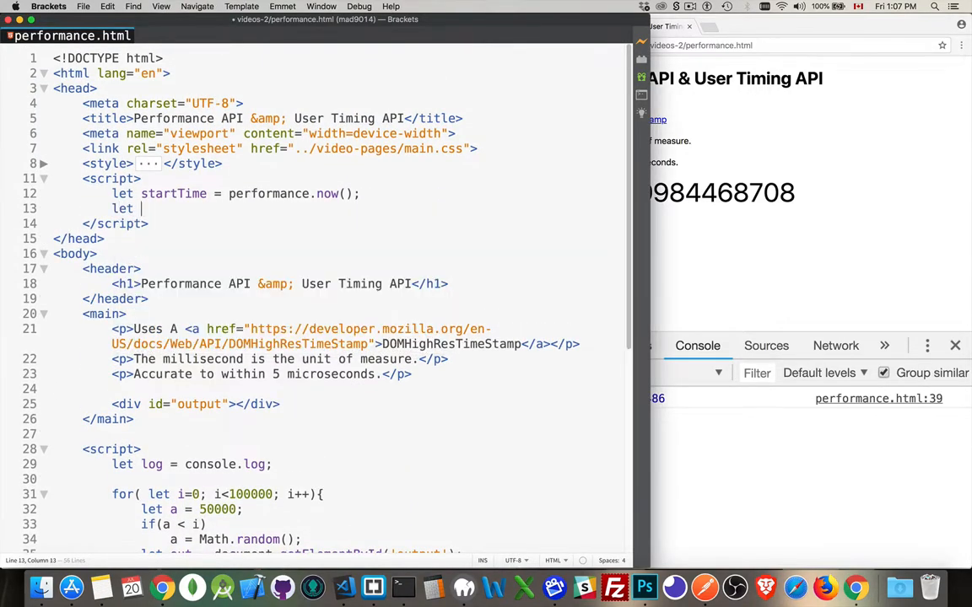
# - Replace the unfinished let line with performance.mark('Mario'); under startTime
pyautogui.press('backspace')
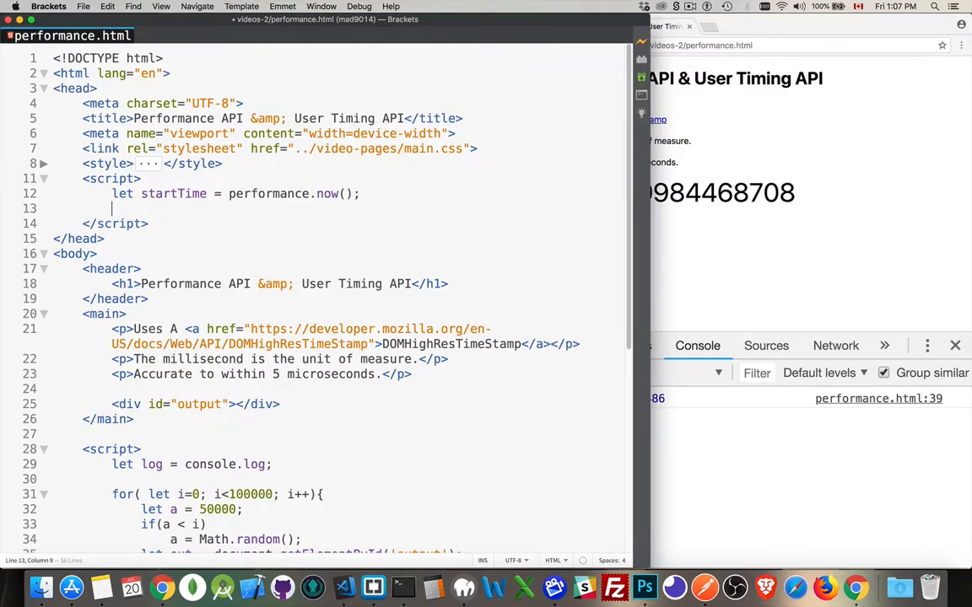
pyautogui.write('performance.mark(')
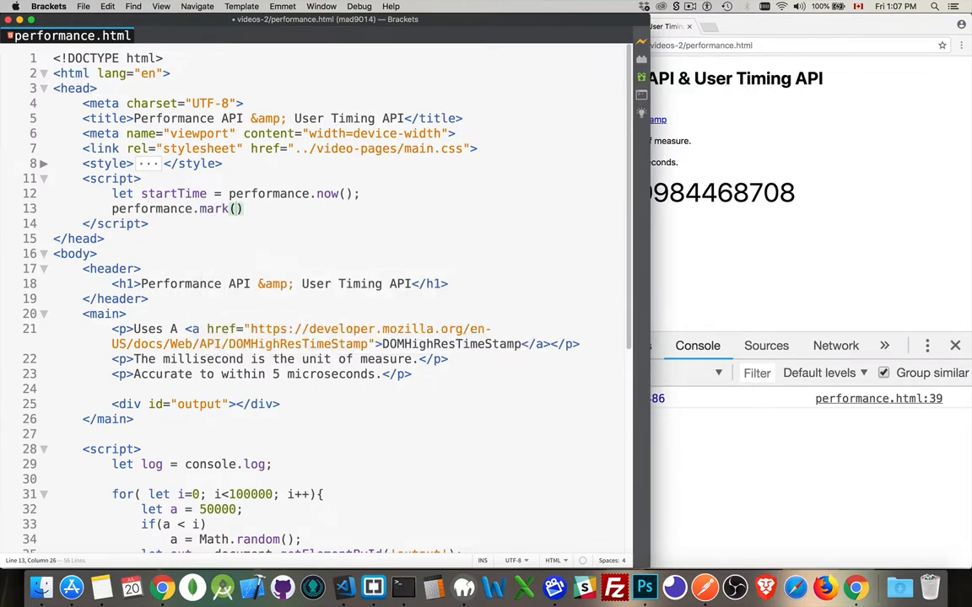
pyautogui.write("'Mario'")
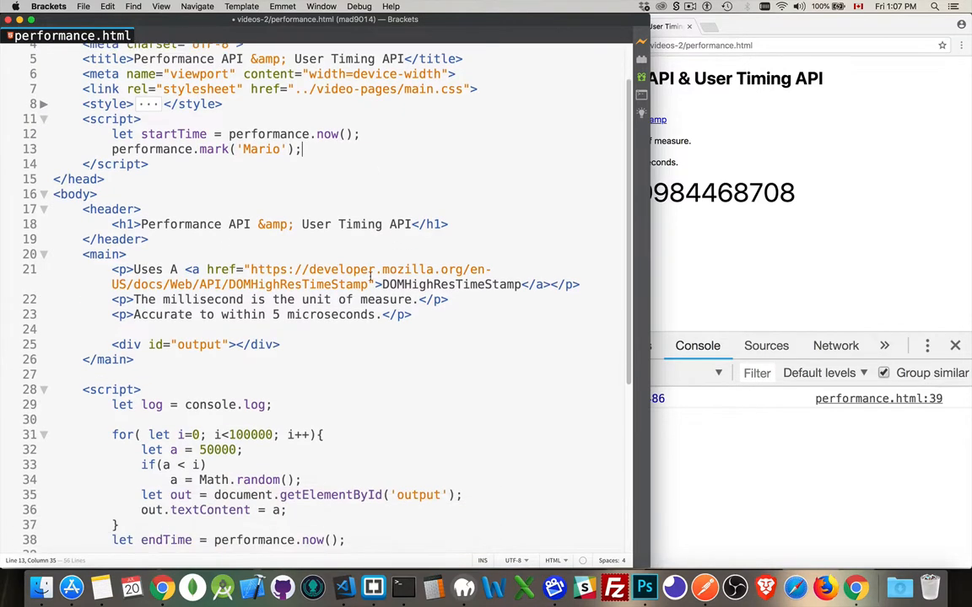
pyautogui.scroll(-3)
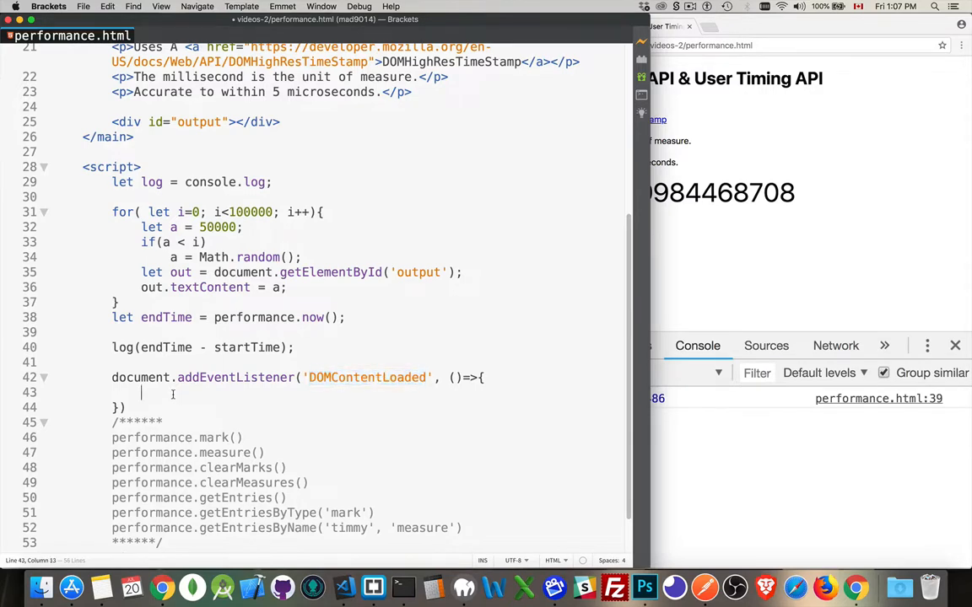
# - Add performance.mark('Luigi'); and performance.measure('Timmy', 'Mario', 'Luigi'); in the DOMContentLoaded callback
pyautogui.write('performa')
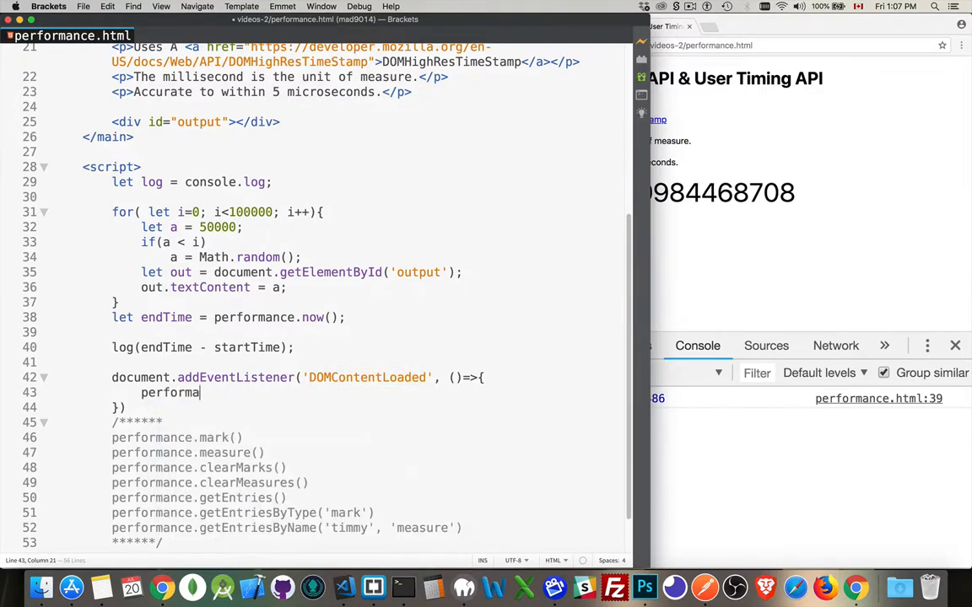
pyautogui.write('.mark()')
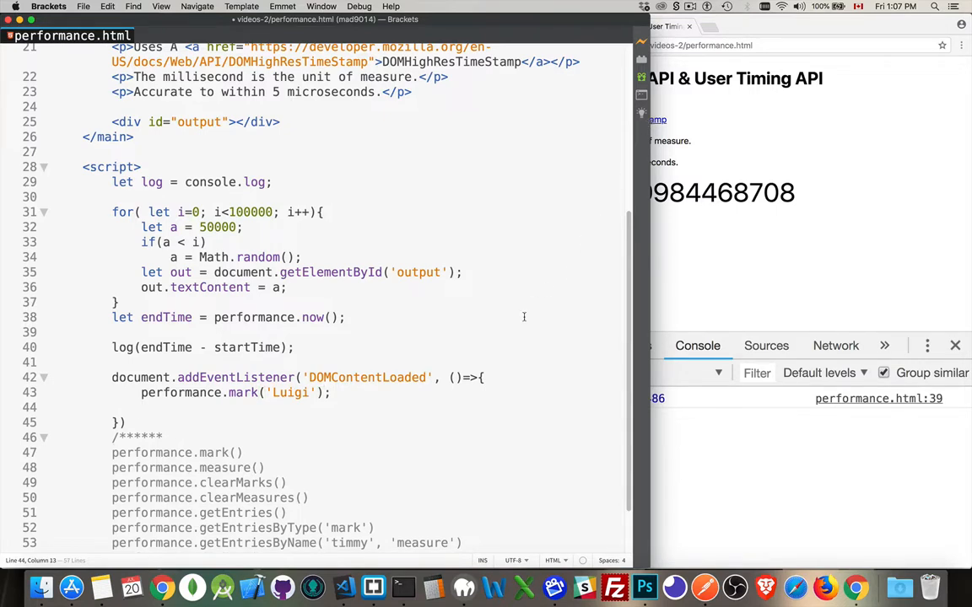
pyautogui.write('p')
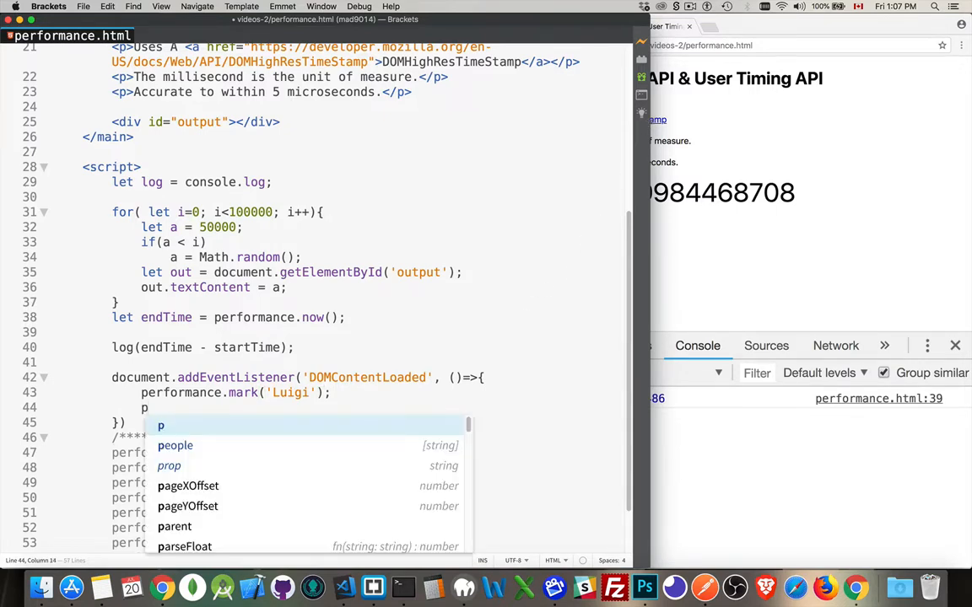
pyautogui.write('erformance.measure')
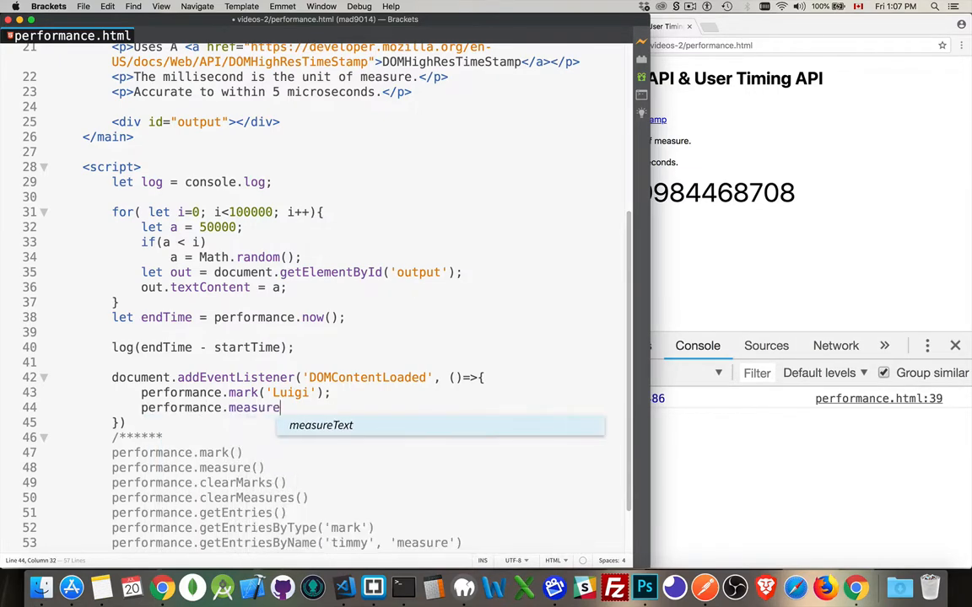
pyautogui.write("('')")
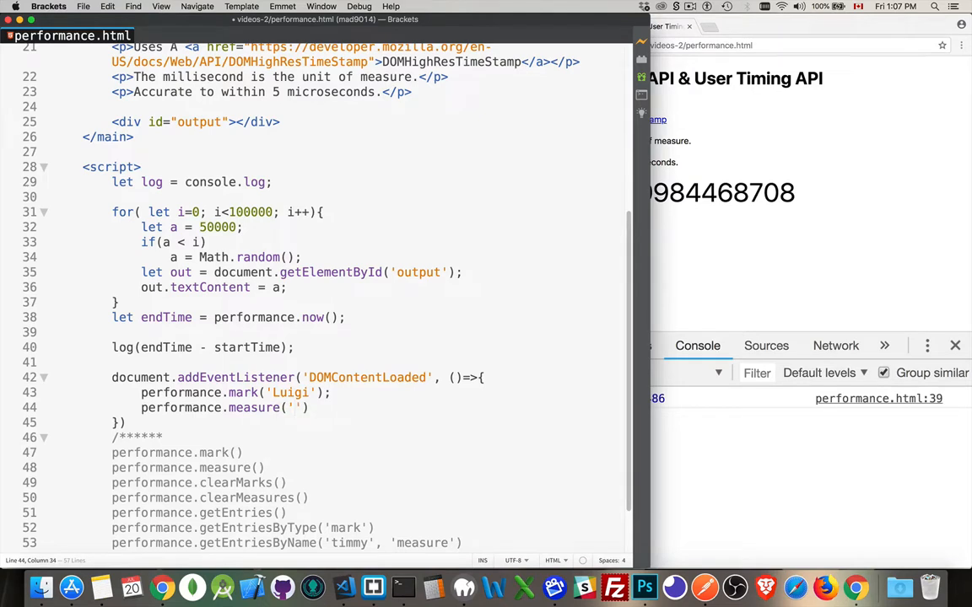
pyautogui.write('Timmy')
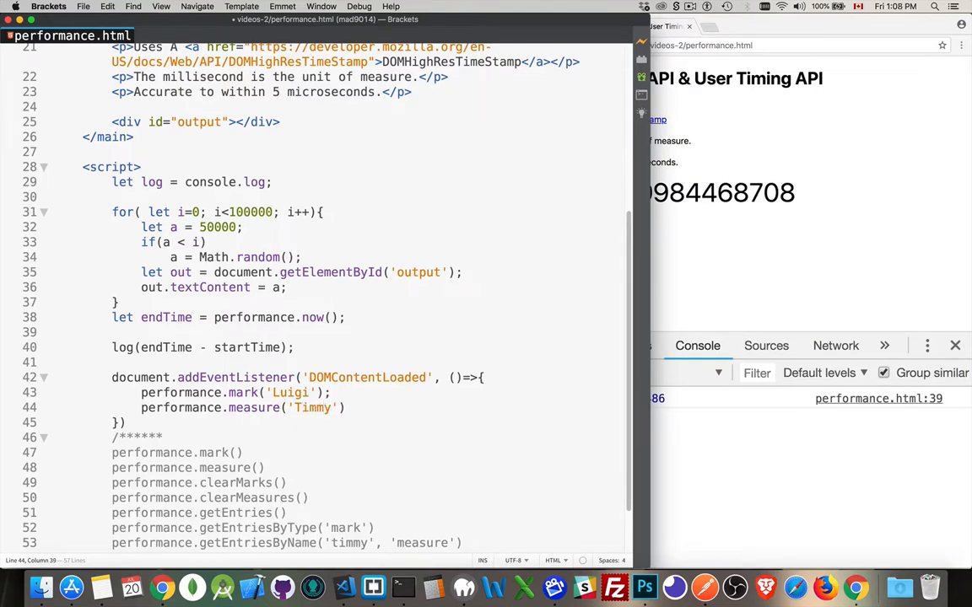
pyautogui.write(',')
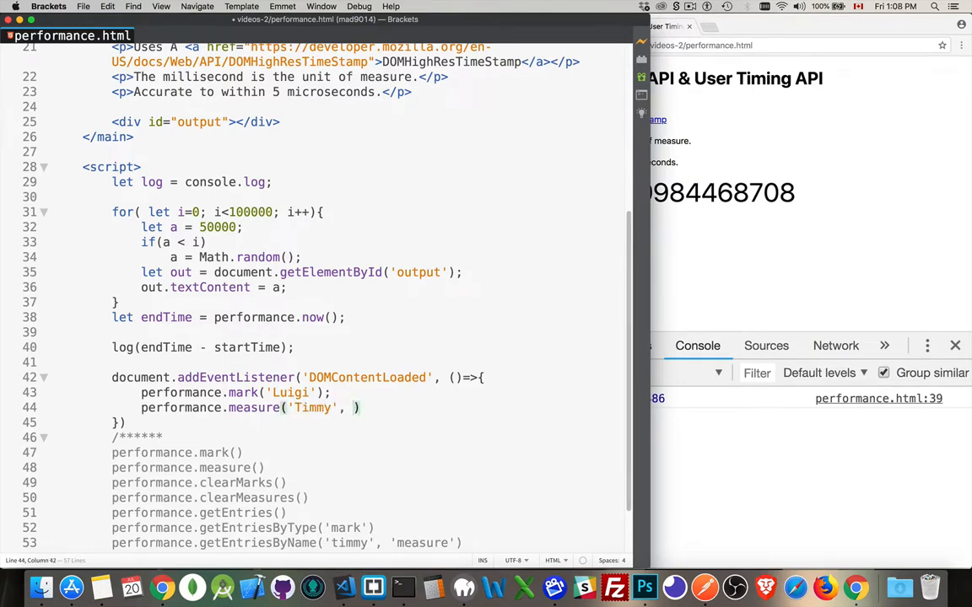
pyautogui.write("Mario', 'Luigi'")
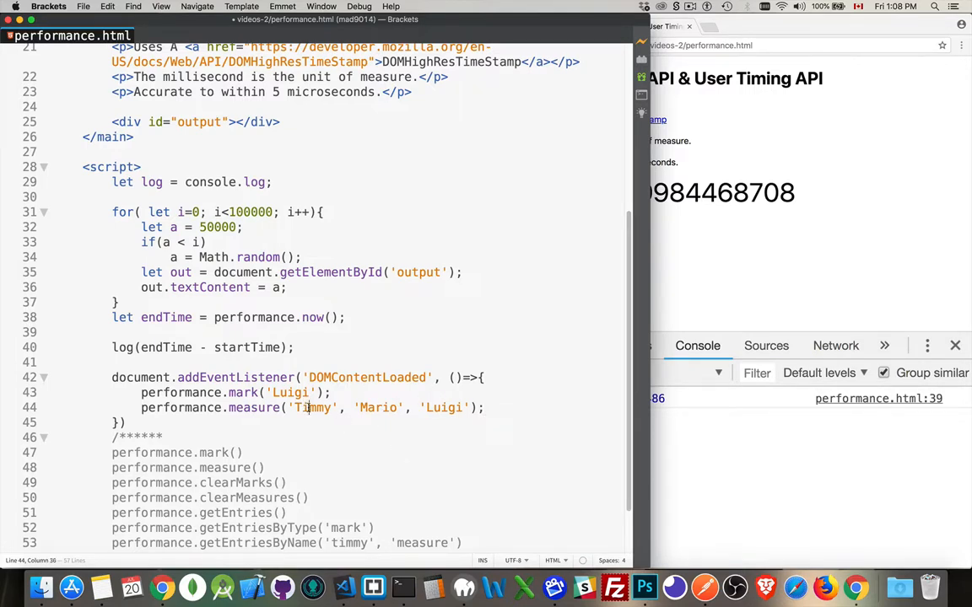
pyautogui.doubleClick(314, 407)
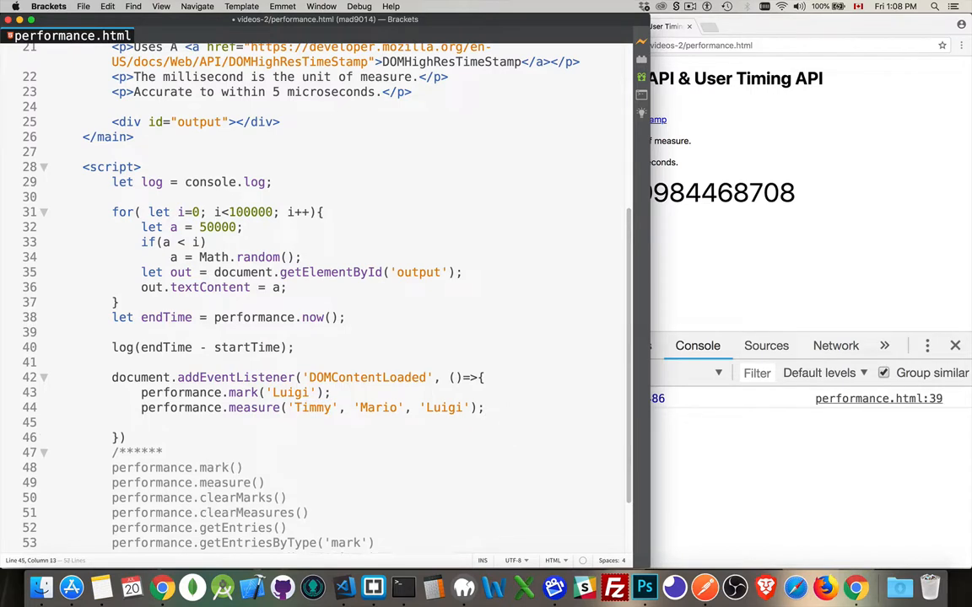
# - Write performance.getEntriesByName('Timmy', 'measure'); after the measure call
pyautogui.scroll(-3)
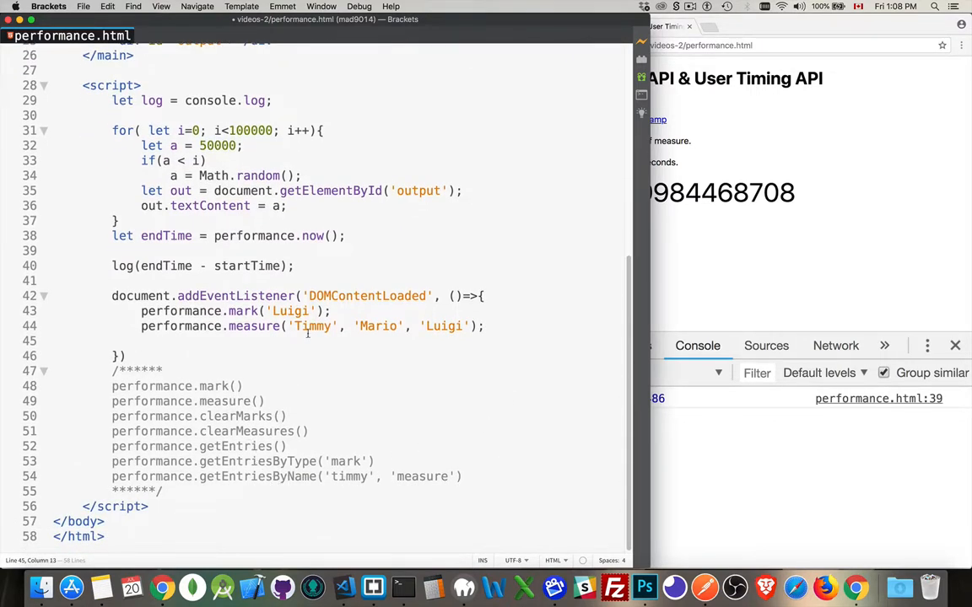
pyautogui.write('performance.')
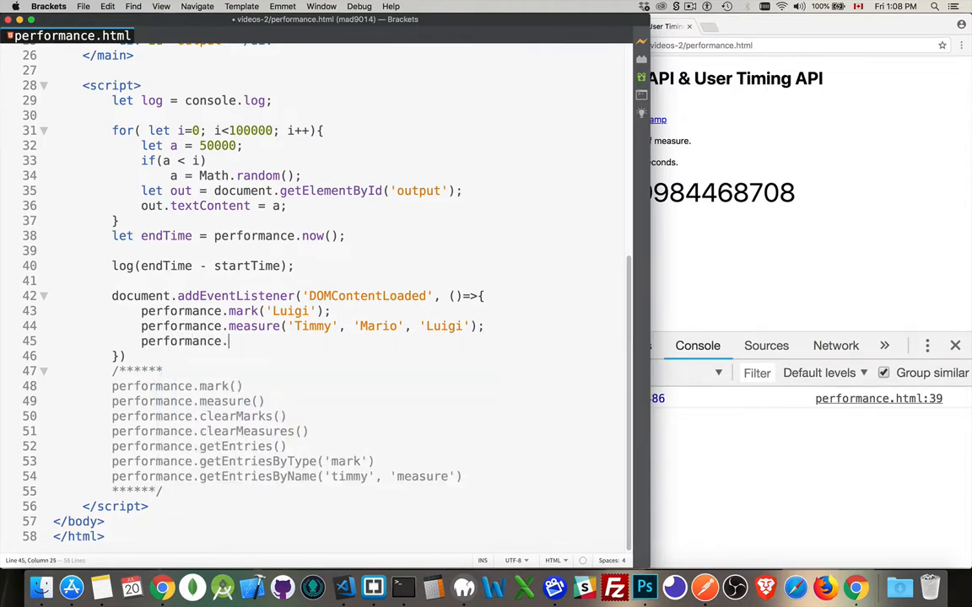
pyautogui.write('get')
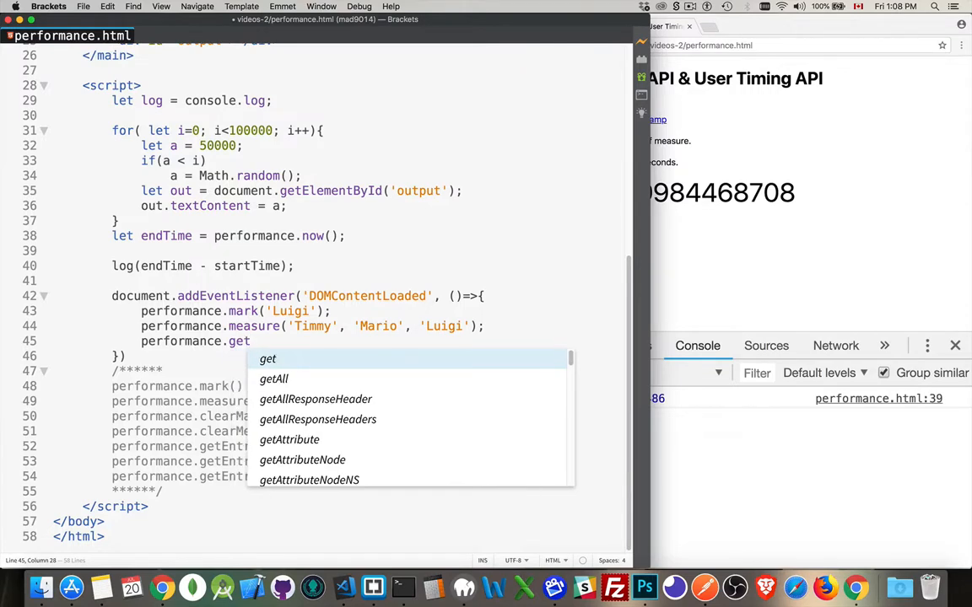
pyautogui.write('Entries')
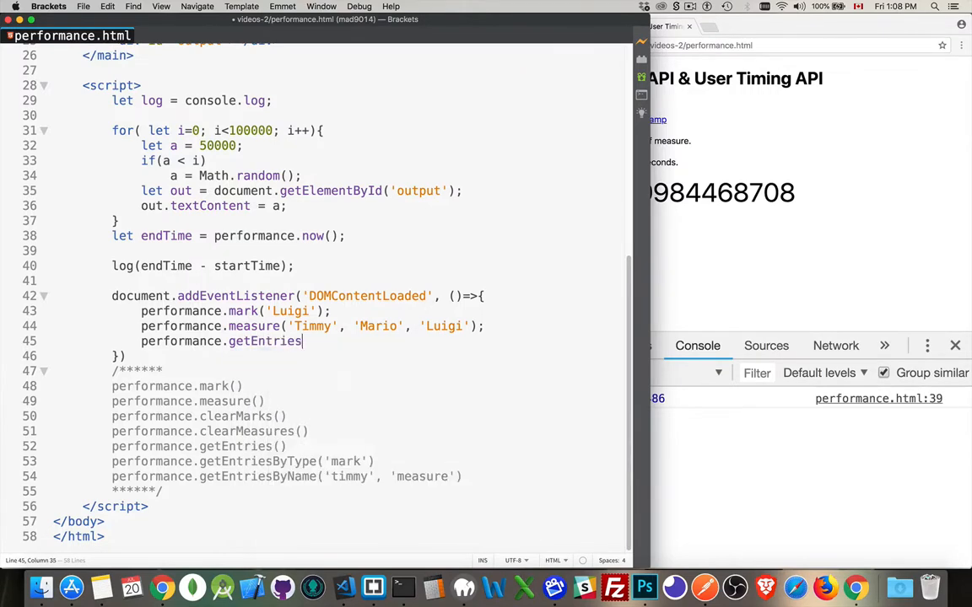
pyautogui.write("ByName('Timmy',")
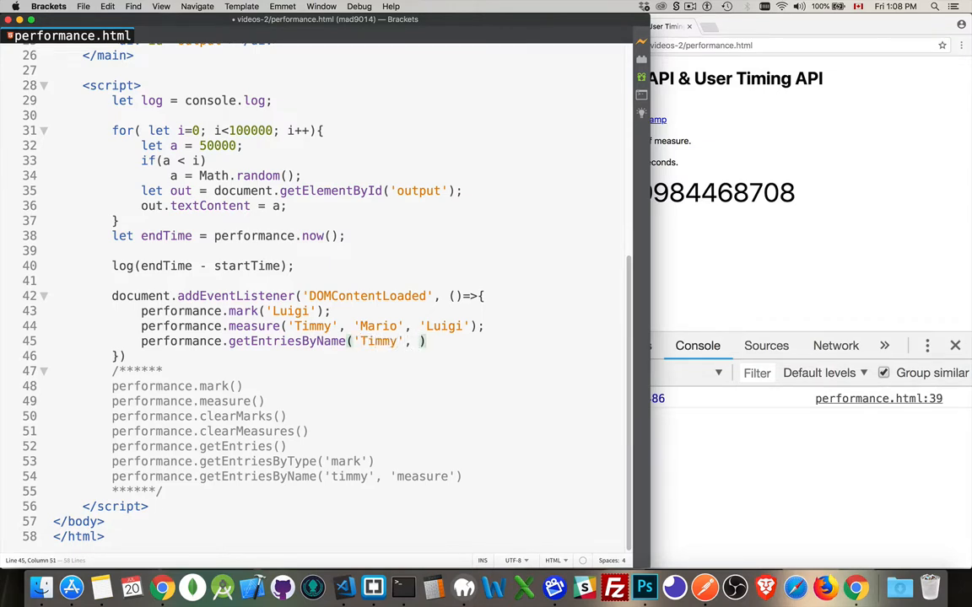
pyautogui.write("'measure')")
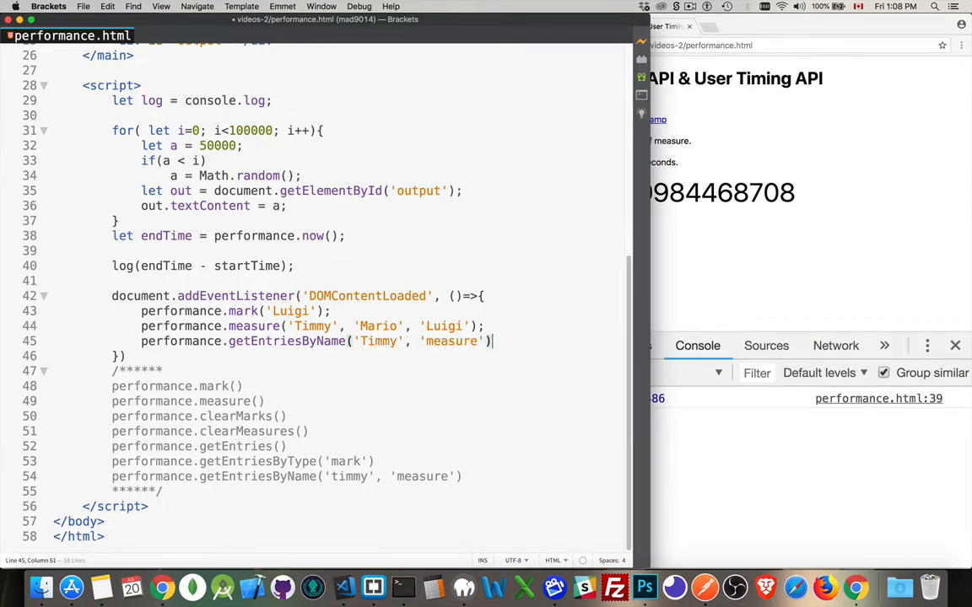
pyautogui.press('return')
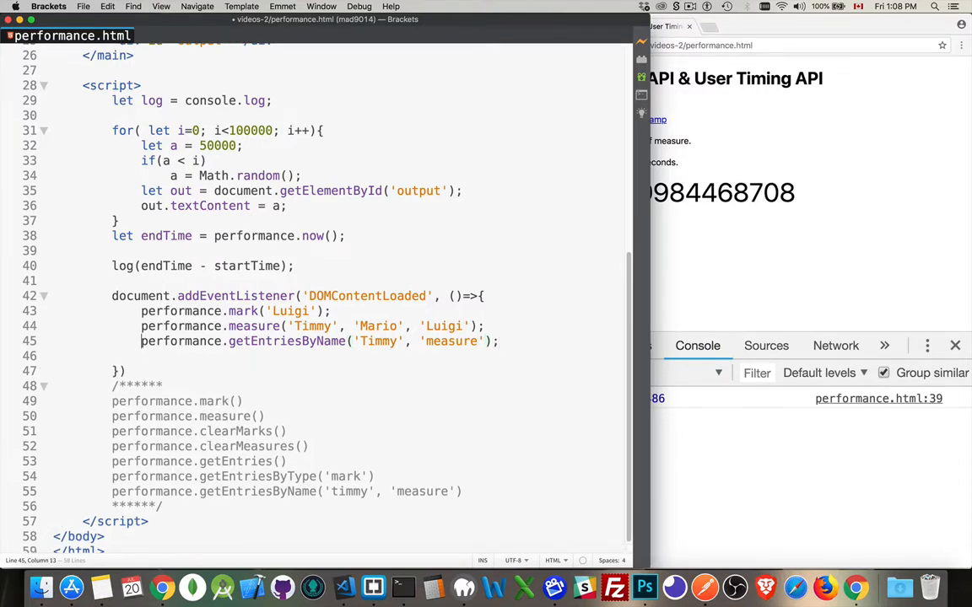
# - Assign it to let timmy and start a log( timmy ) call on the next line
pyautogui.write('let')
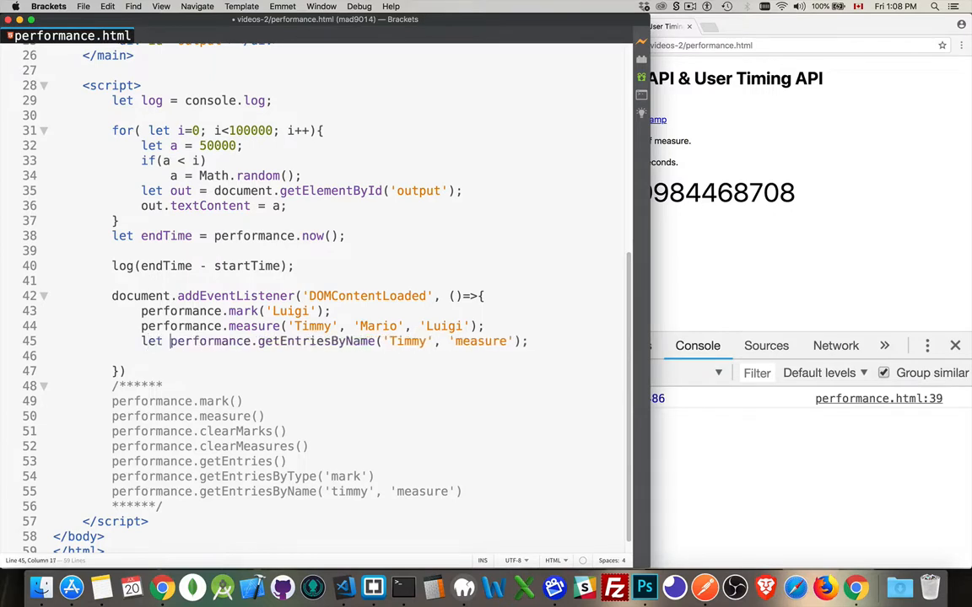
pyautogui.write('timmy')
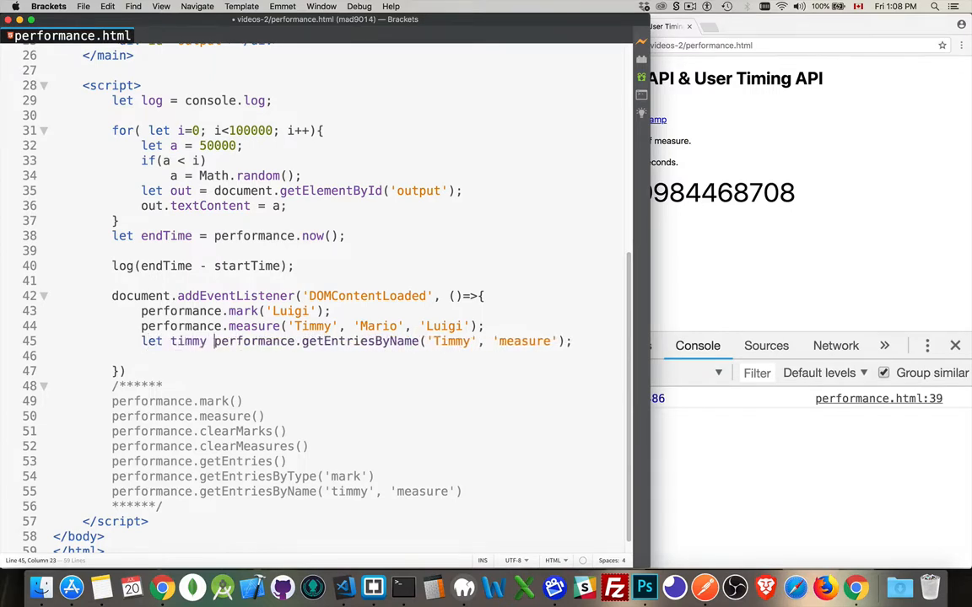
pyautogui.write('conso')
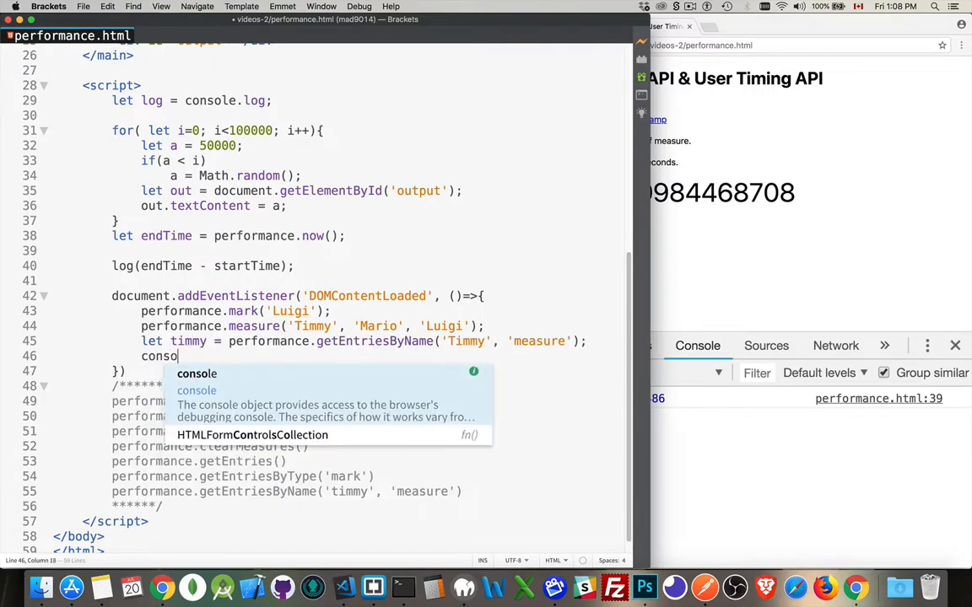
pyautogui.press('backspace')
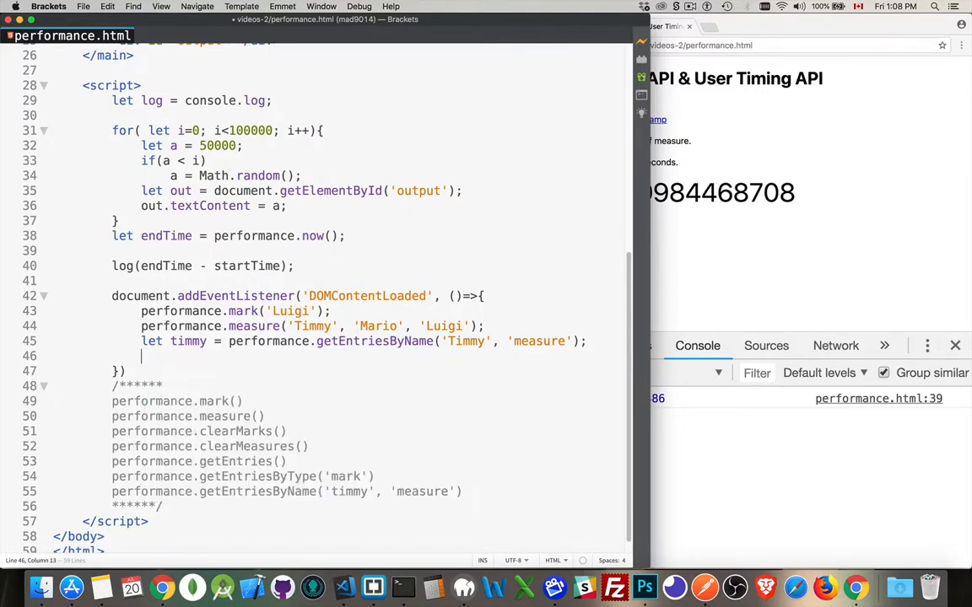
pyautogui.write('log( timmy );')
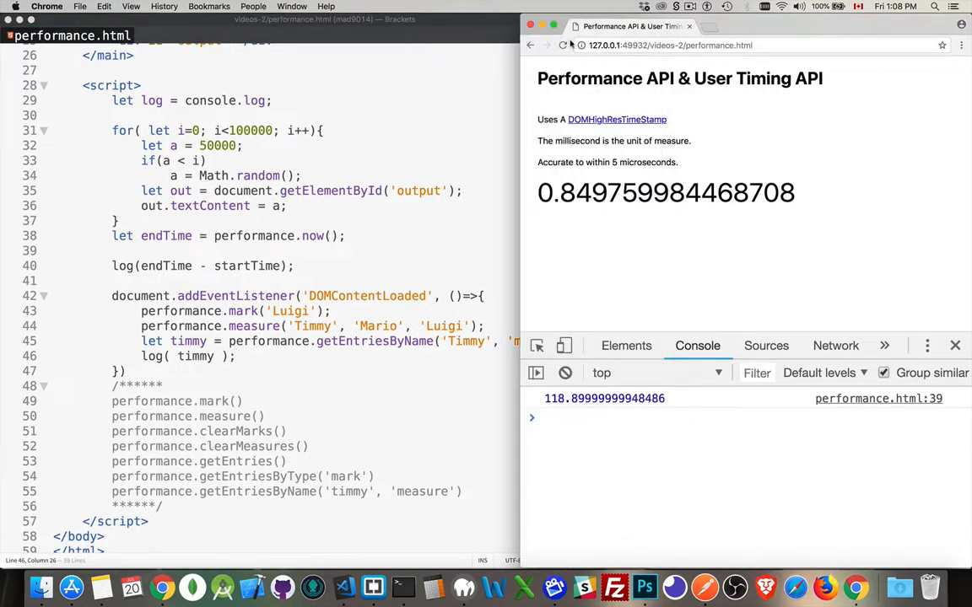
# - Reload and expand the logged PerformanceMeasure showing Timmy's ~118.2 ms duration starting at 46.8 ms
pyautogui.click(564, 44)
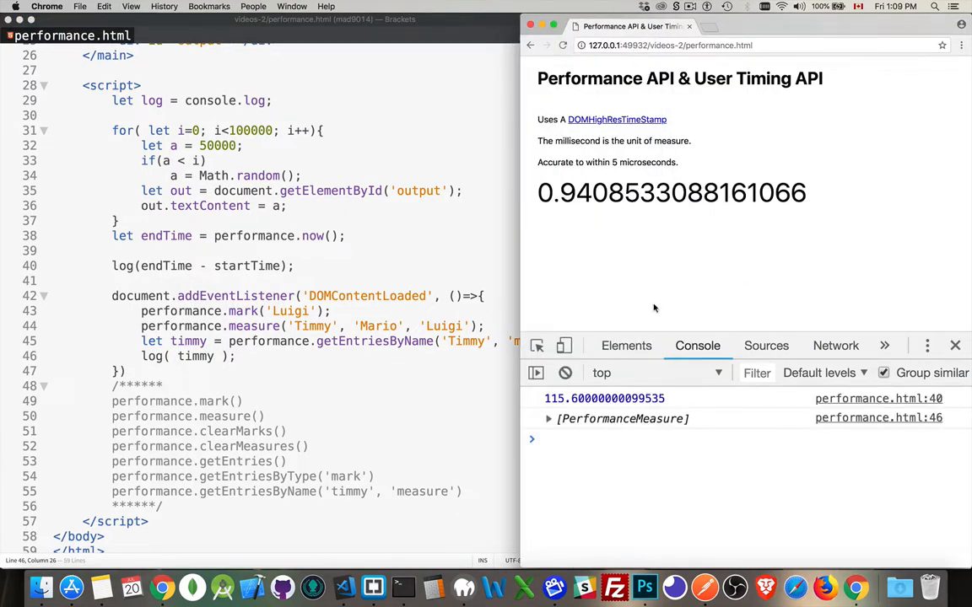
pyautogui.click(548, 419)
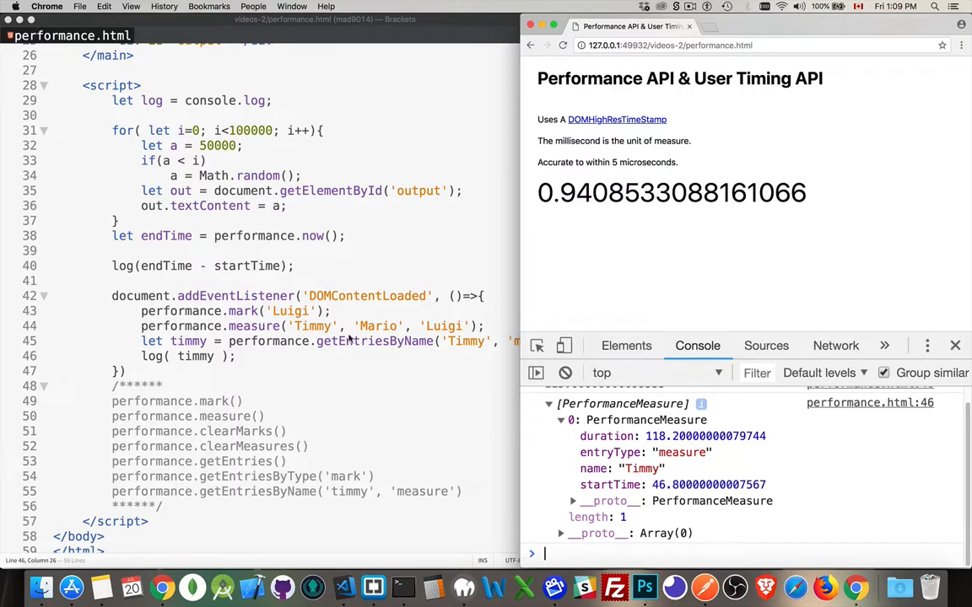
pyautogui.moveTo(571, 431)
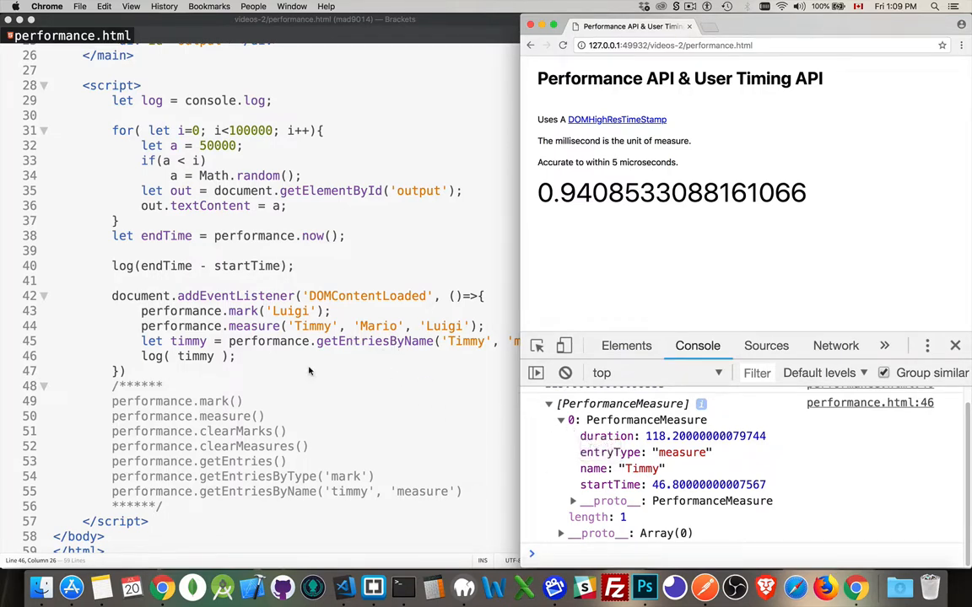
pyautogui.doubleClick(374, 340)
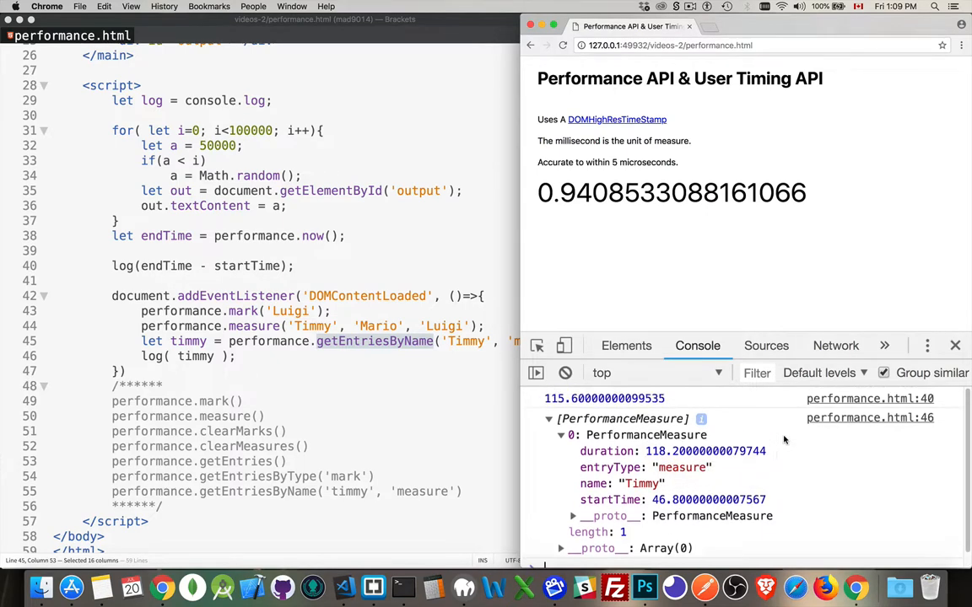
pyautogui.moveTo(572, 412)
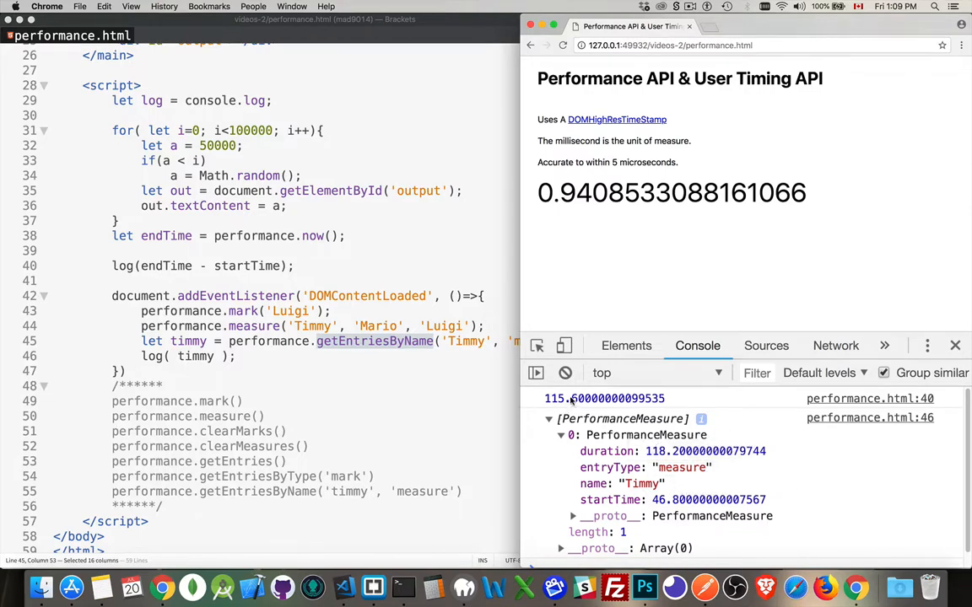
pyautogui.moveTo(250, 232)
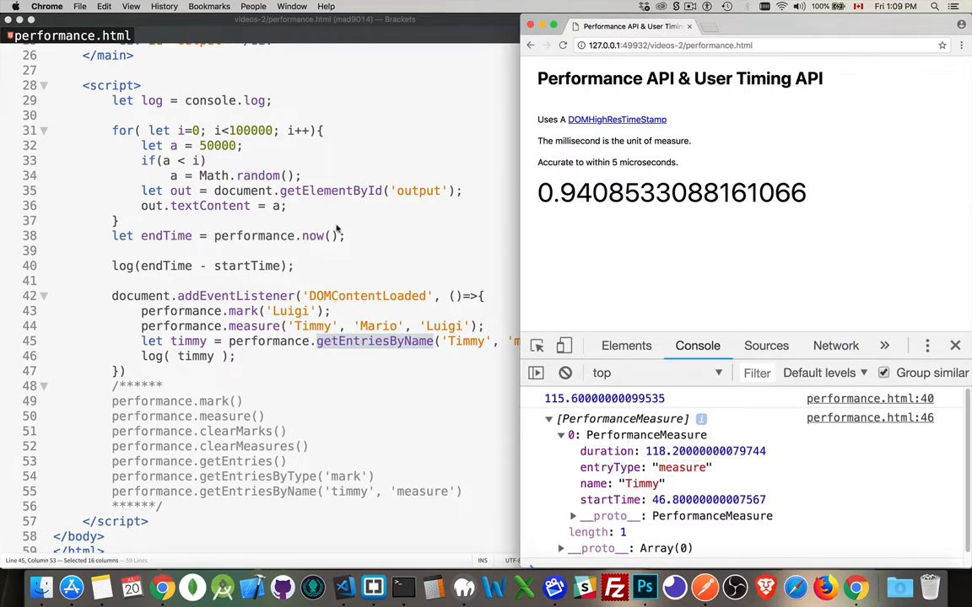
pyautogui.moveTo(351, 307)
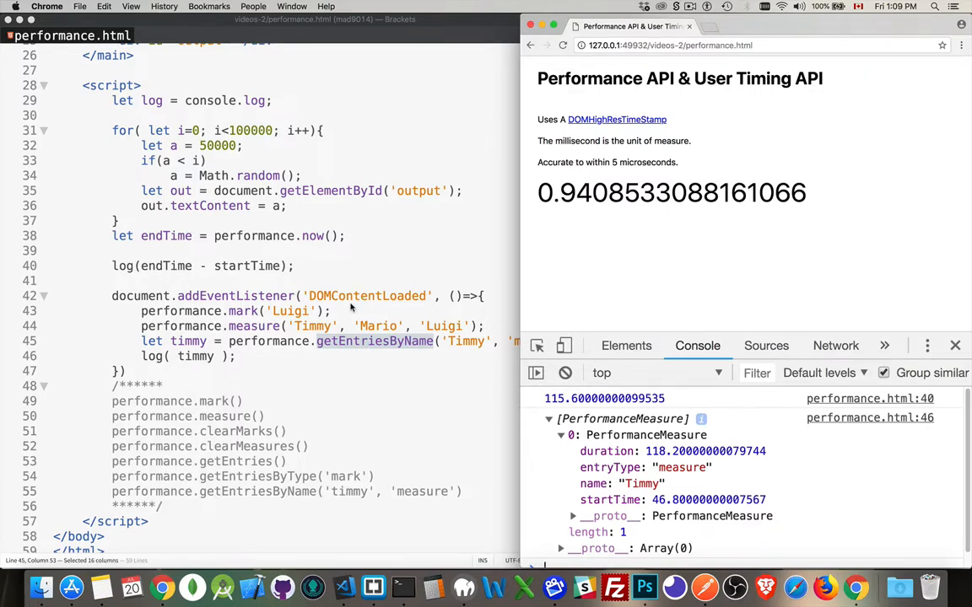
pyautogui.moveTo(604, 404)
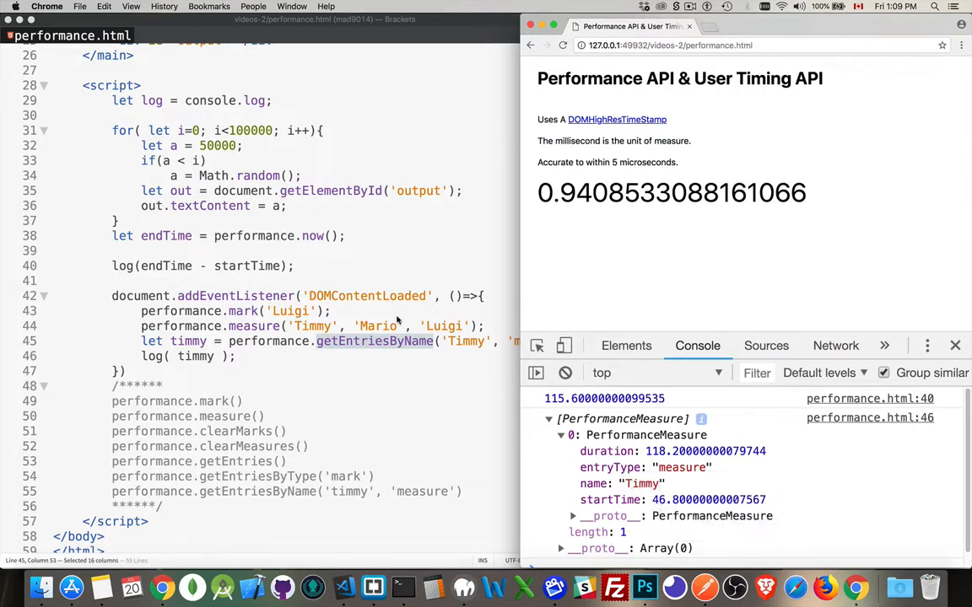
pyautogui.moveTo(611, 500)
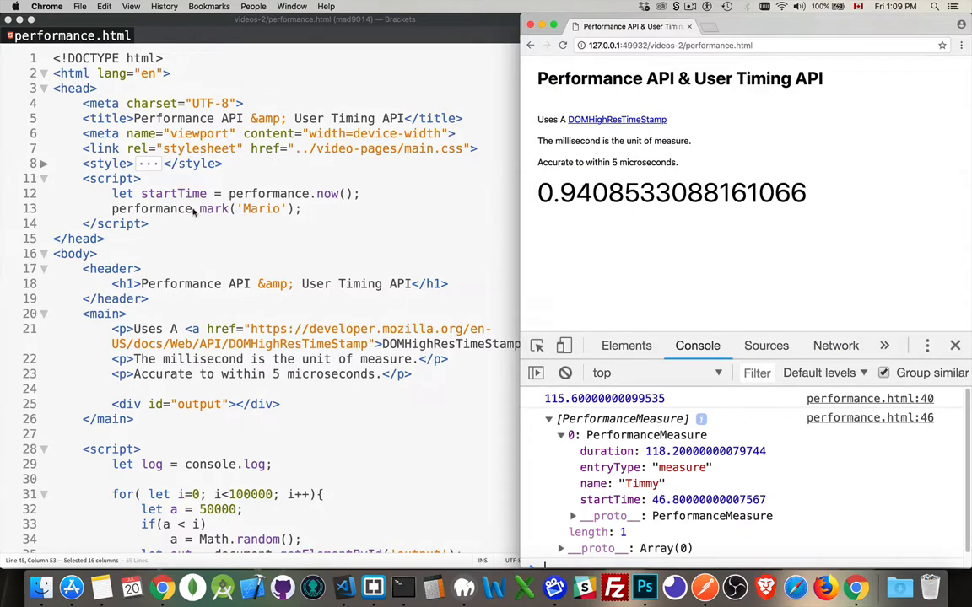
pyautogui.doubleClick(261, 210)
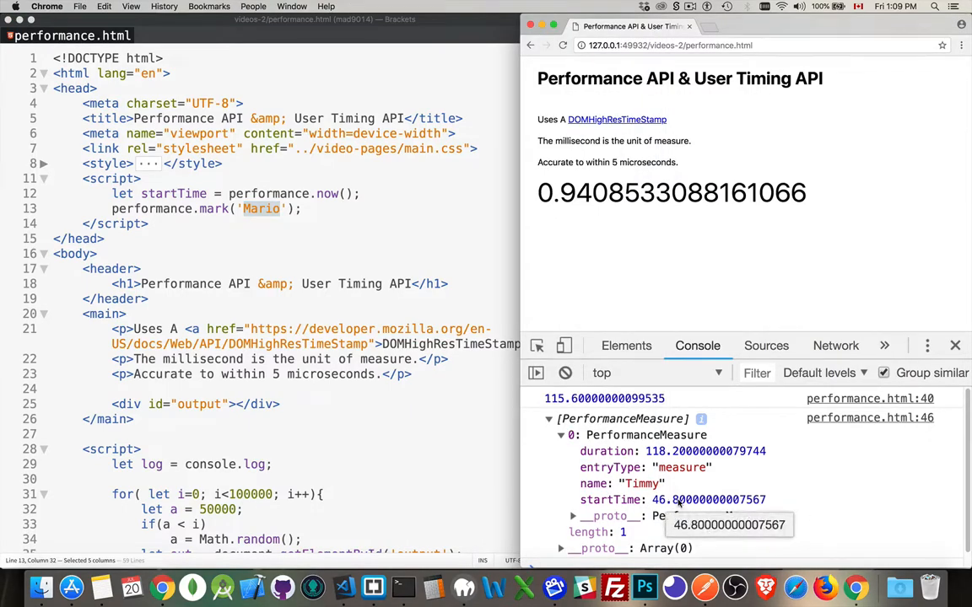
pyautogui.moveTo(789, 508)
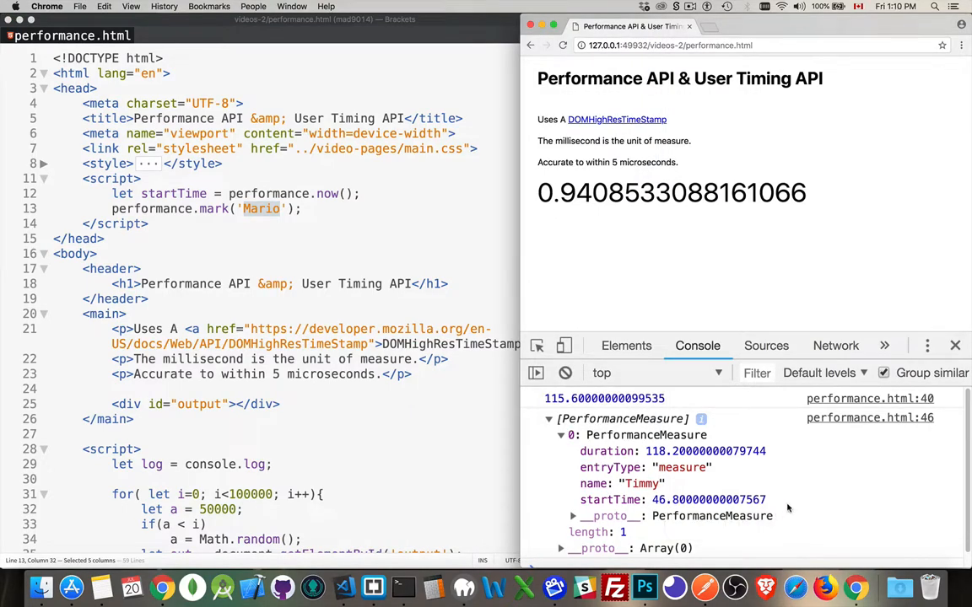
pyautogui.scroll(-3)
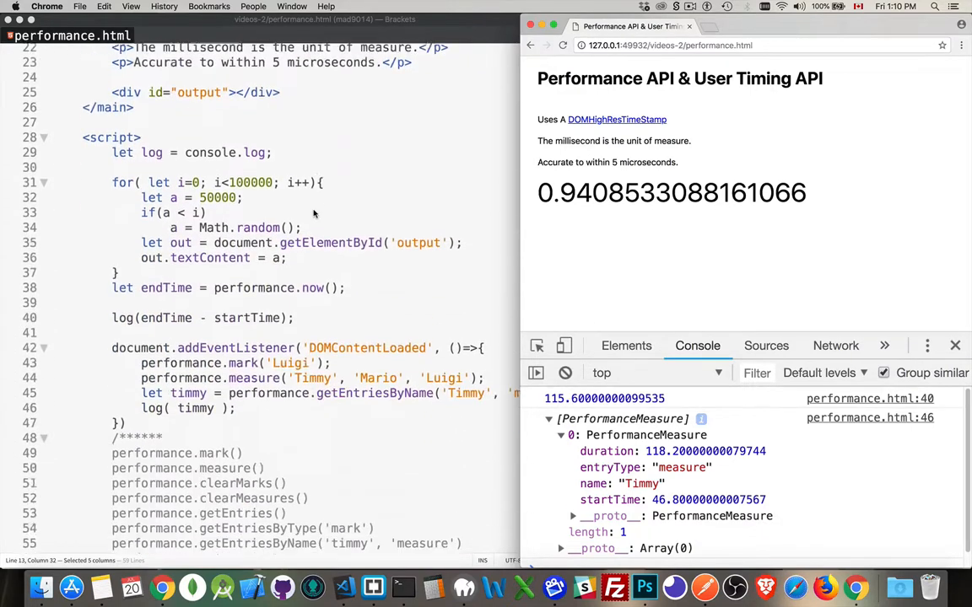
pyautogui.scroll(-3)
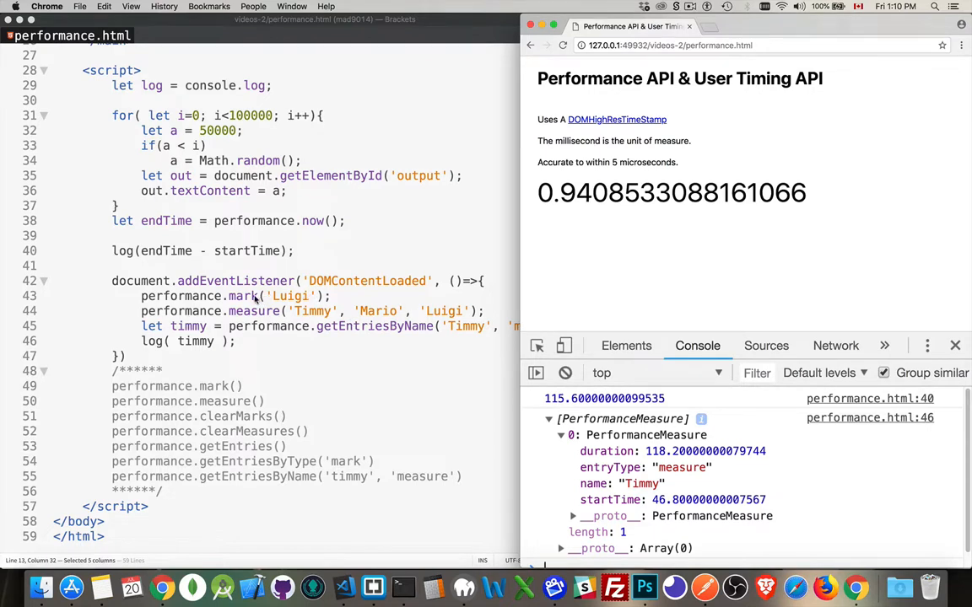
pyautogui.moveTo(706, 452)
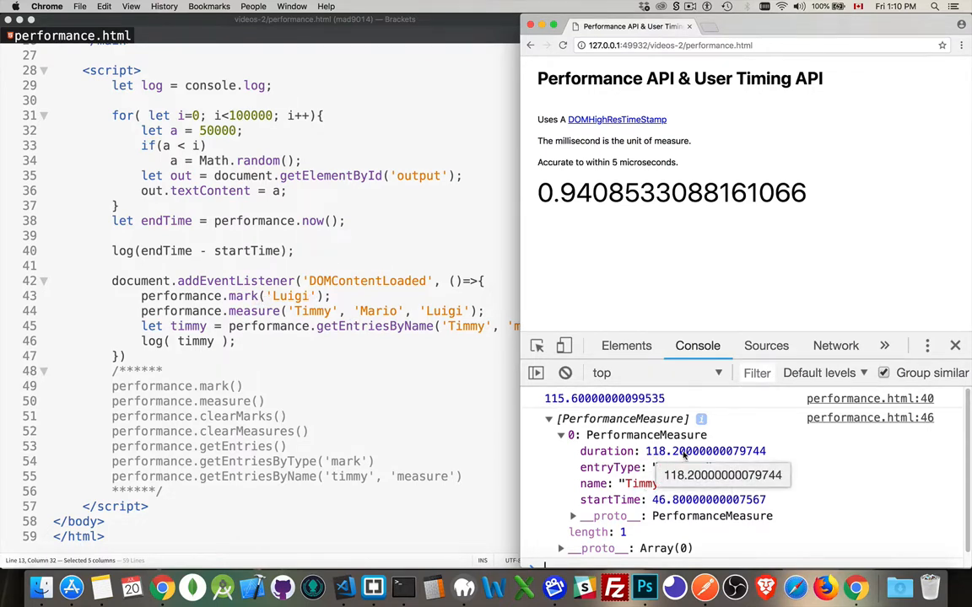
pyautogui.moveTo(779, 452)
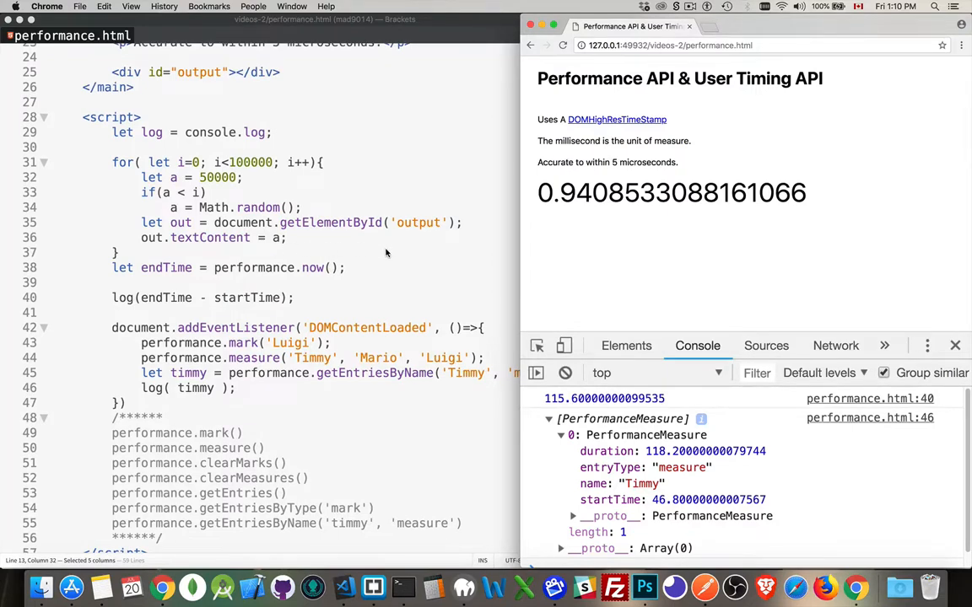
pyautogui.moveTo(405, 249)
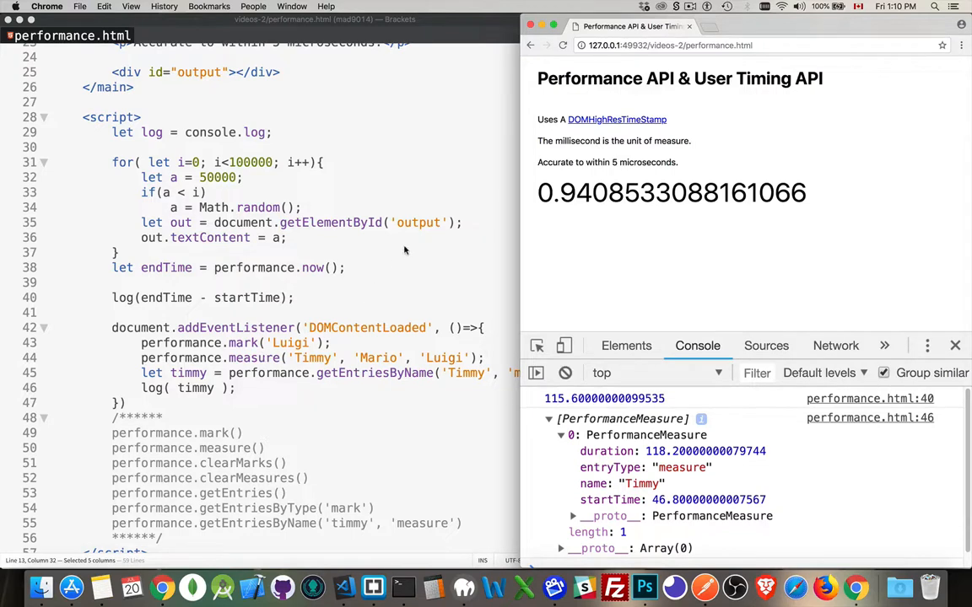